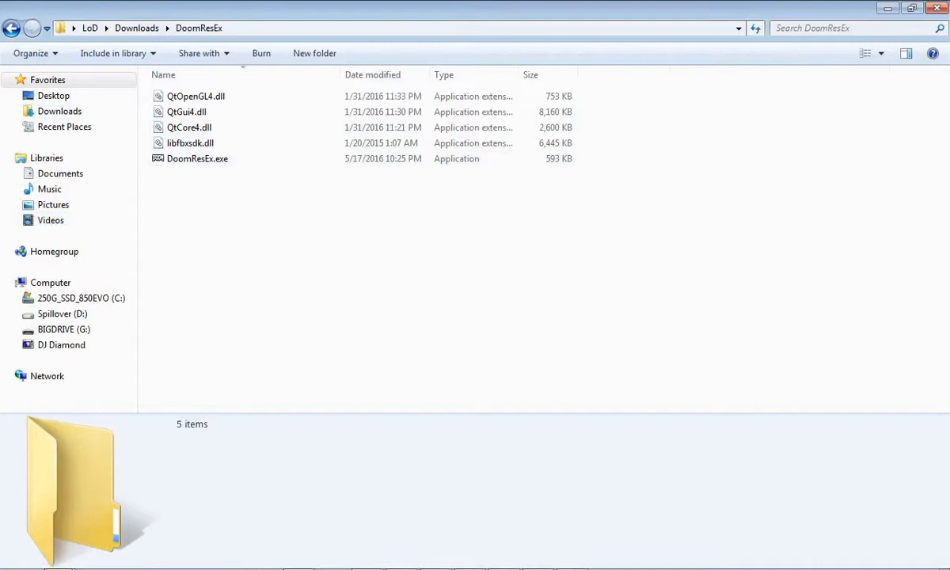
# Step: Launch DoomResEx.exe from its Downloads folder to reach the archive picker
pyautogui.click(196, 158)
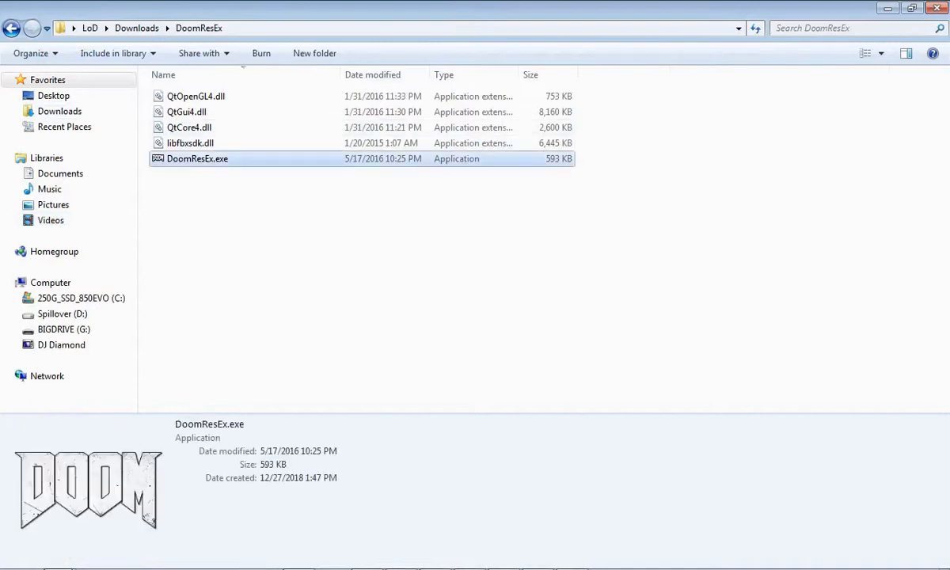
pyautogui.doubleClick(196, 158)
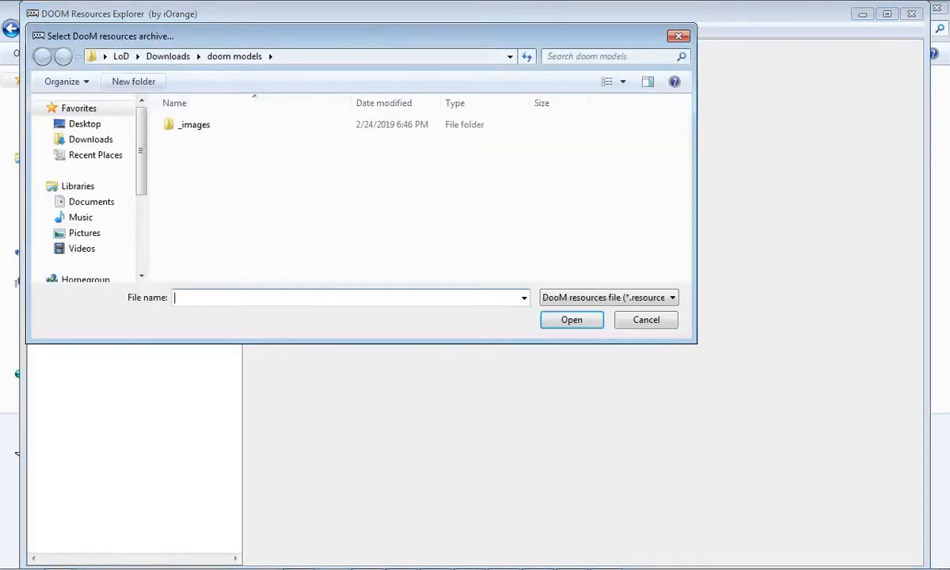
# Step: Load snap_gameresources.resources from D:\LoD\steamapps\common\DOOM\base
pyautogui.scroll(-3)
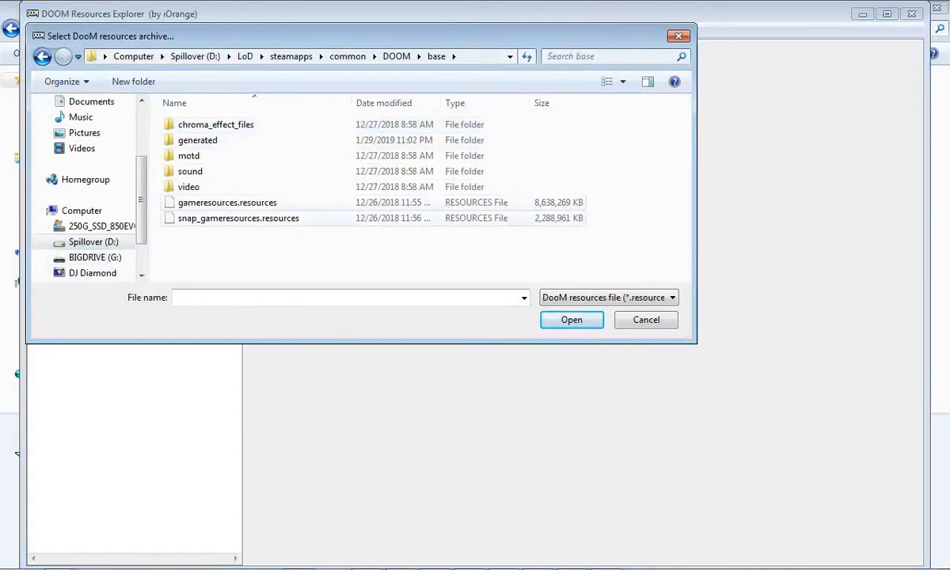
pyautogui.click(238, 219)
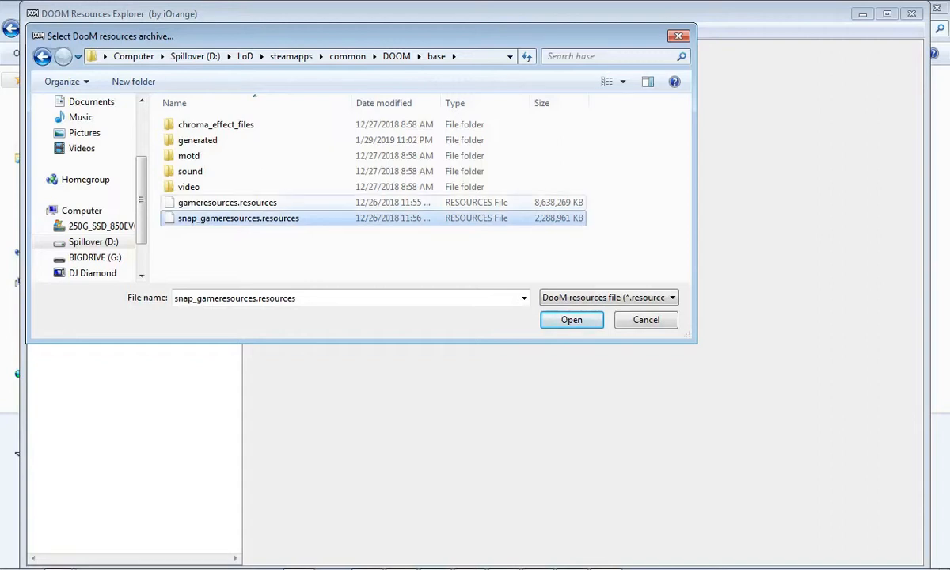
pyautogui.click(570, 320)
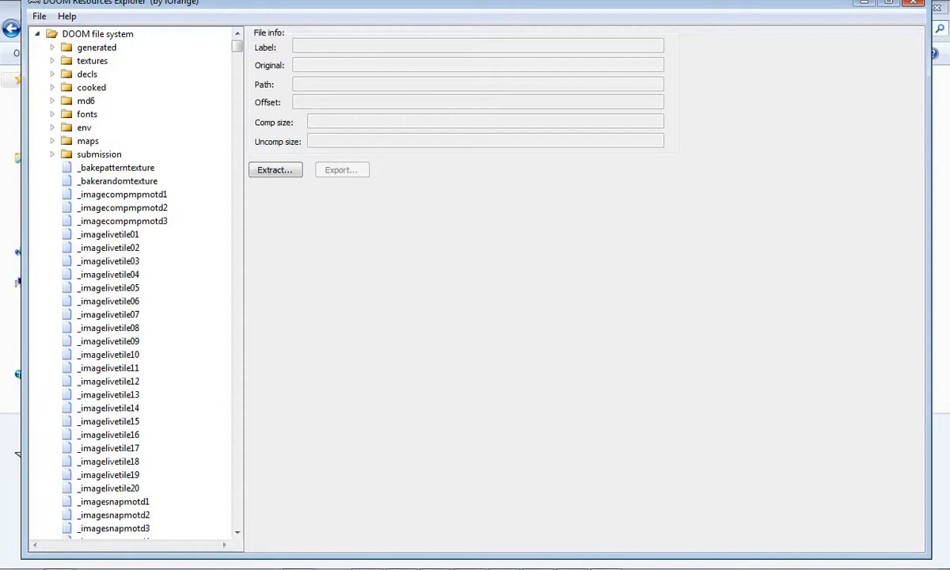
# Step: Let the archive finish loading so the DOOM file system tree lists textures, decls and maps
pyautogui.click(85, 101)
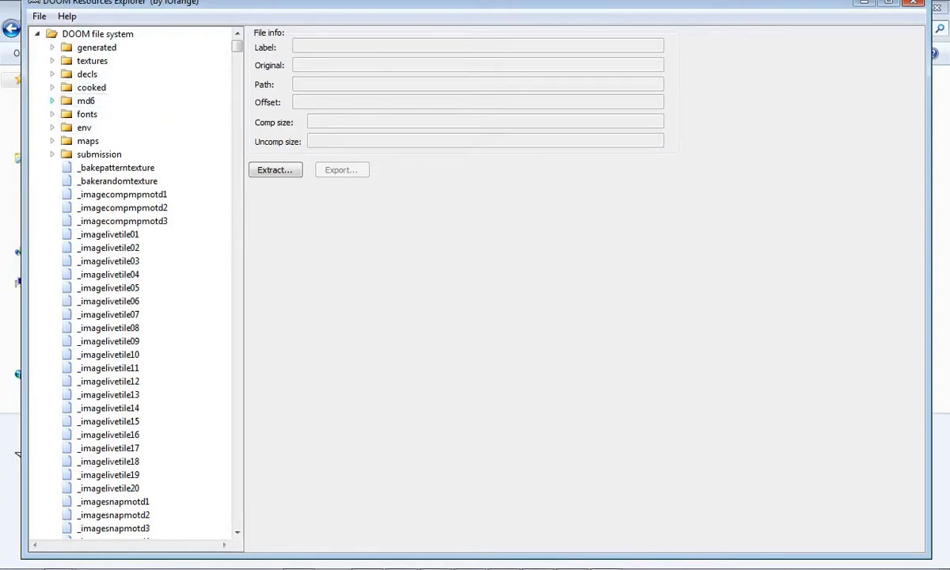
# Step: Expand md6 > characters > monsters > mancubus down to its mesh folder contents
pyautogui.click(51, 102)
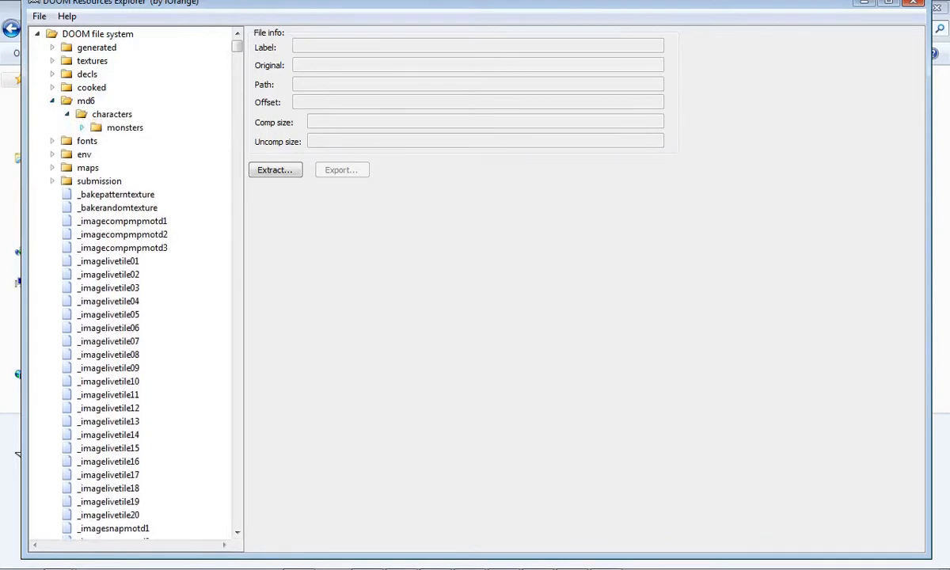
pyautogui.click(83, 127)
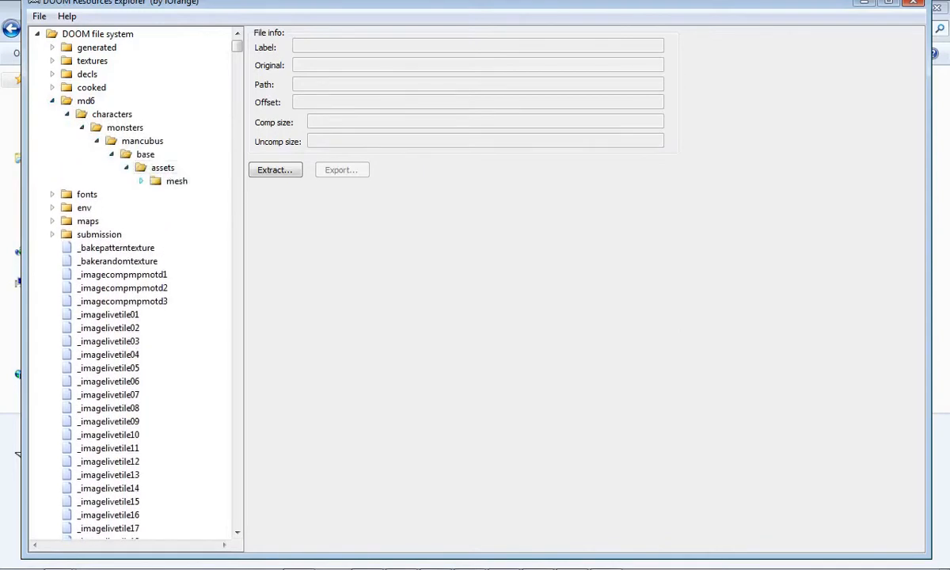
pyautogui.click(139, 180)
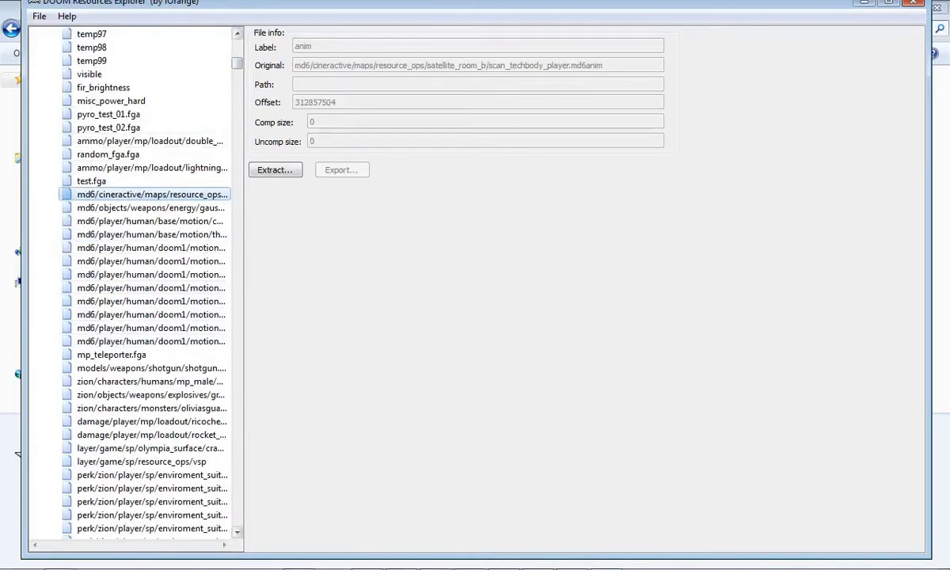
# Step: Attempt to extract the hellknight md6 model into the base folder and dismiss the failure message
pyautogui.scroll(-3)
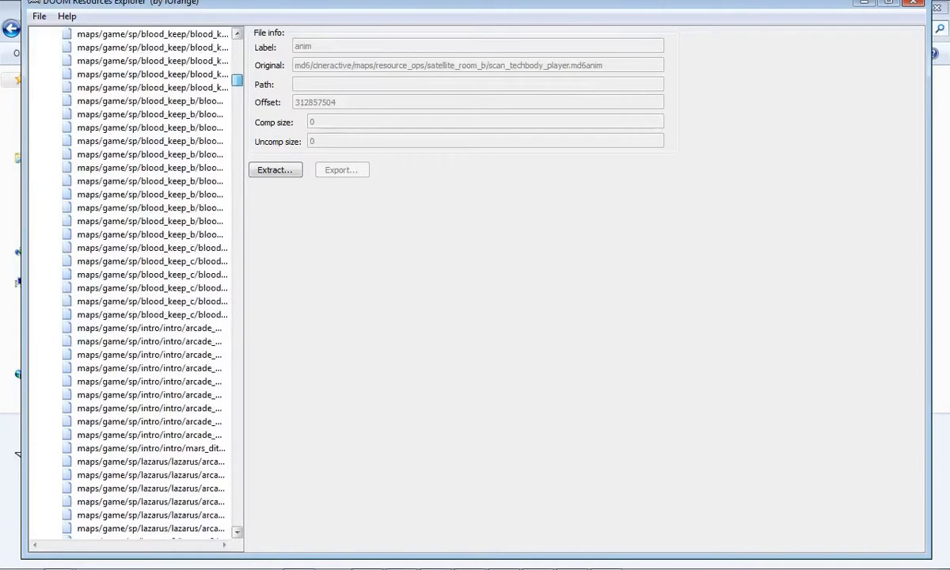
pyautogui.scroll(3)
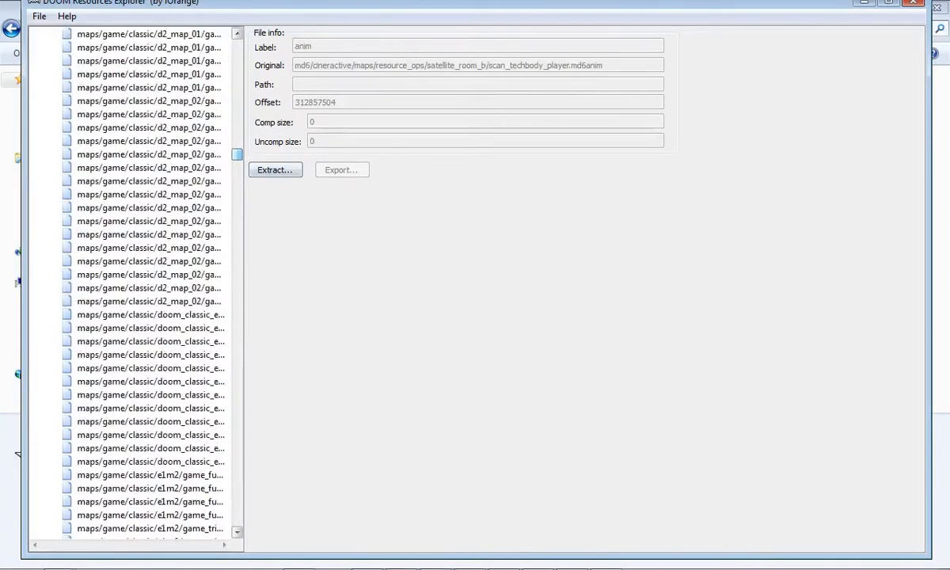
pyautogui.scroll(-3)
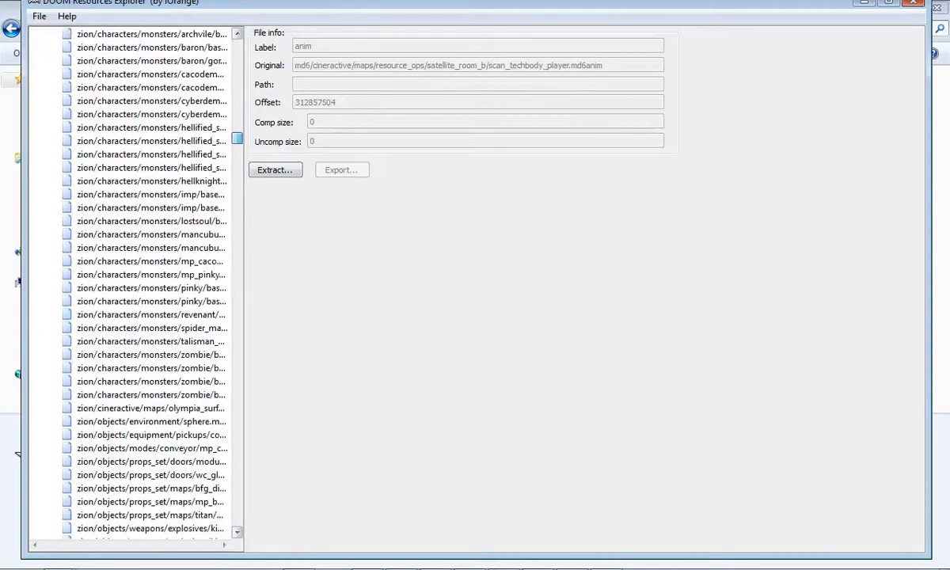
pyautogui.click(151, 181)
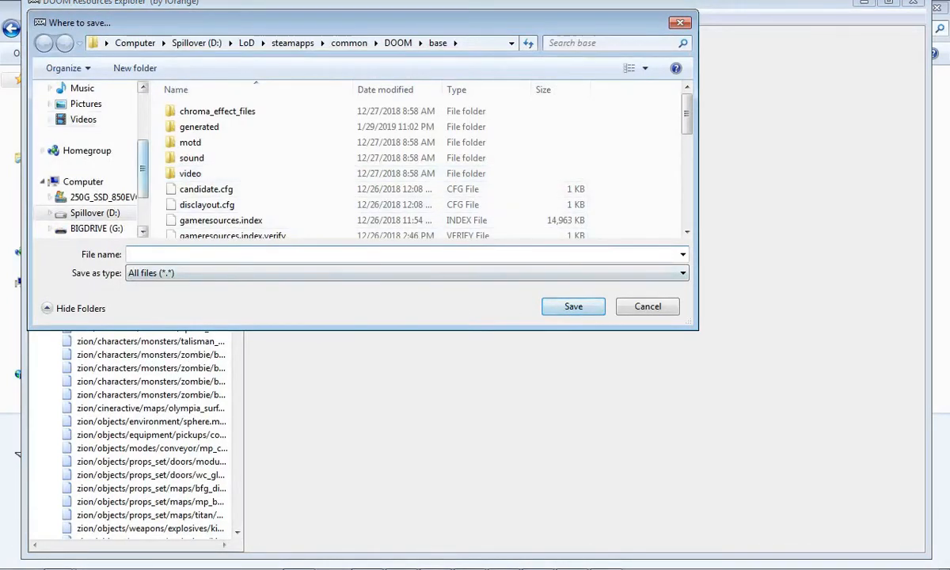
pyautogui.click(573, 307)
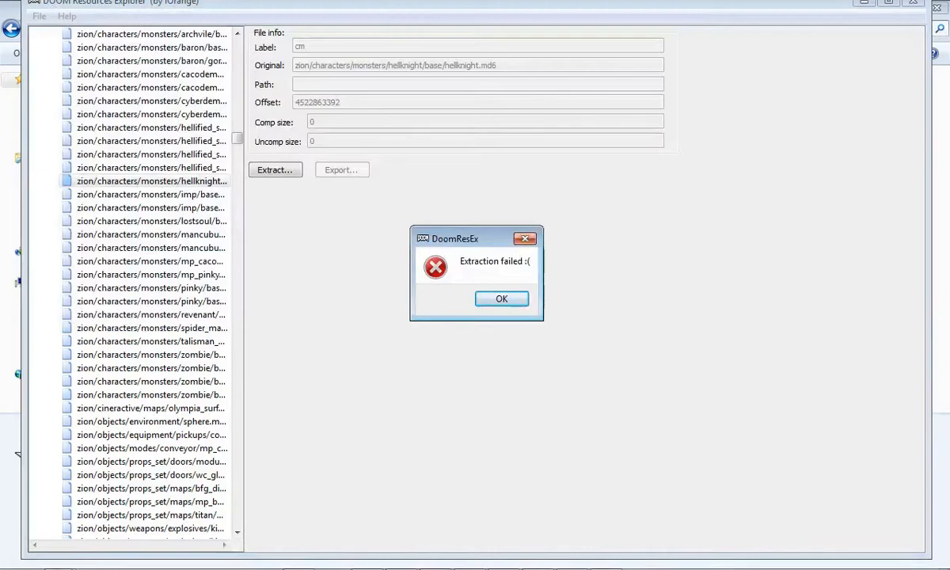
pyautogui.click(500, 298)
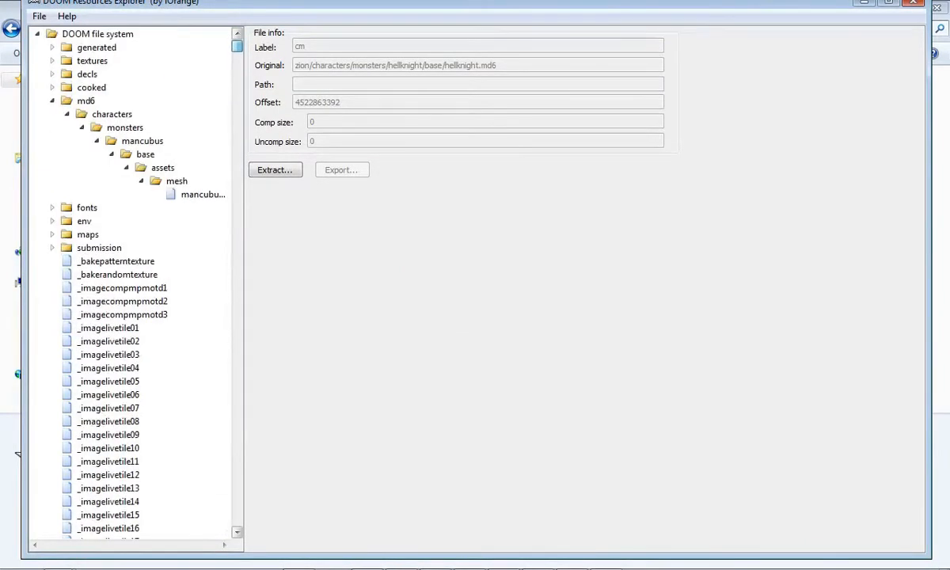
# Step: Check the mancubus mesh file and the textures folder, then move into the cooked folder
pyautogui.click(111, 114)
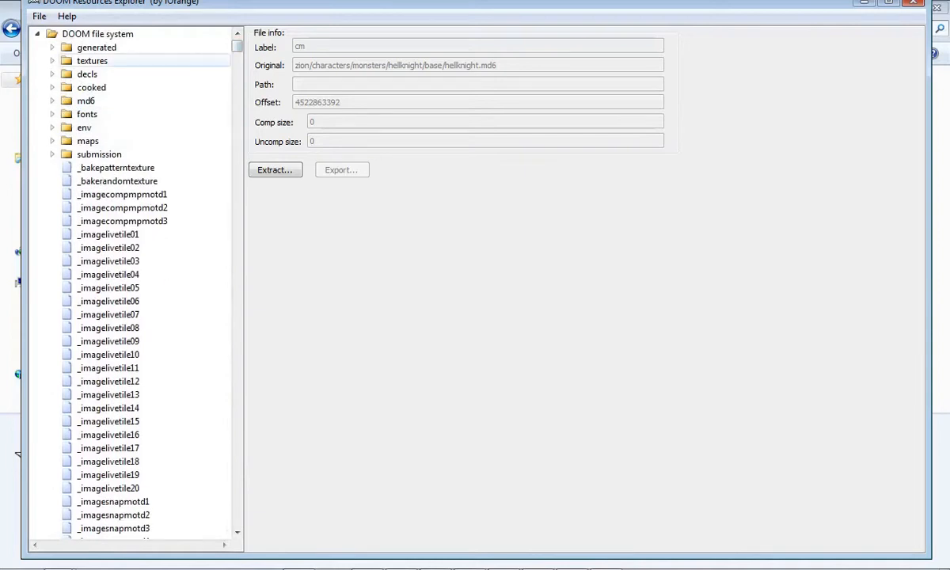
pyautogui.click(51, 60)
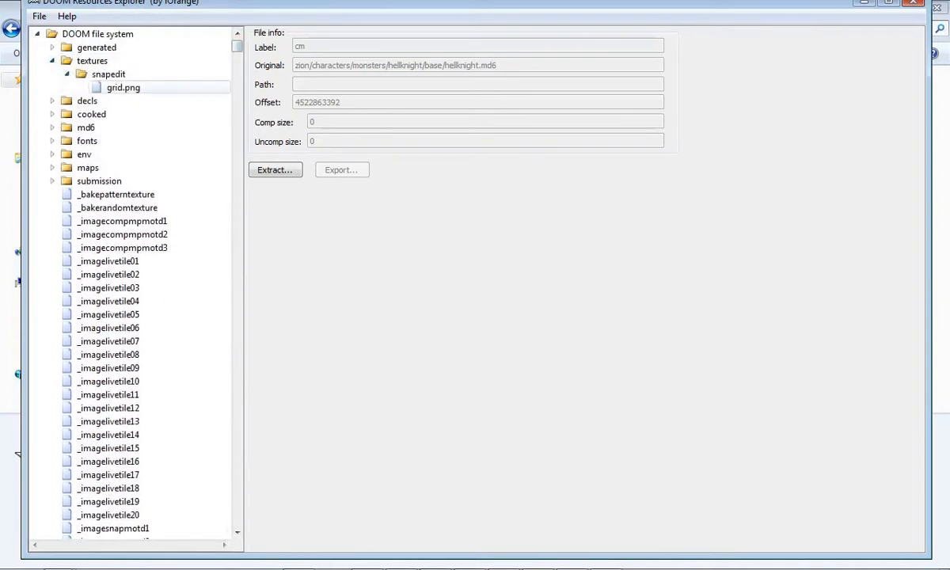
pyautogui.click(123, 87)
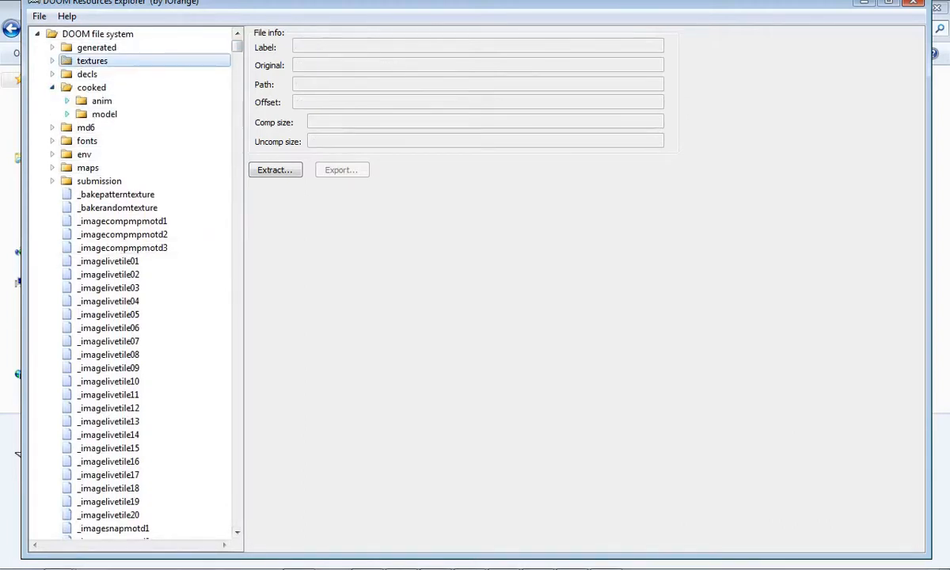
pyautogui.click(92, 87)
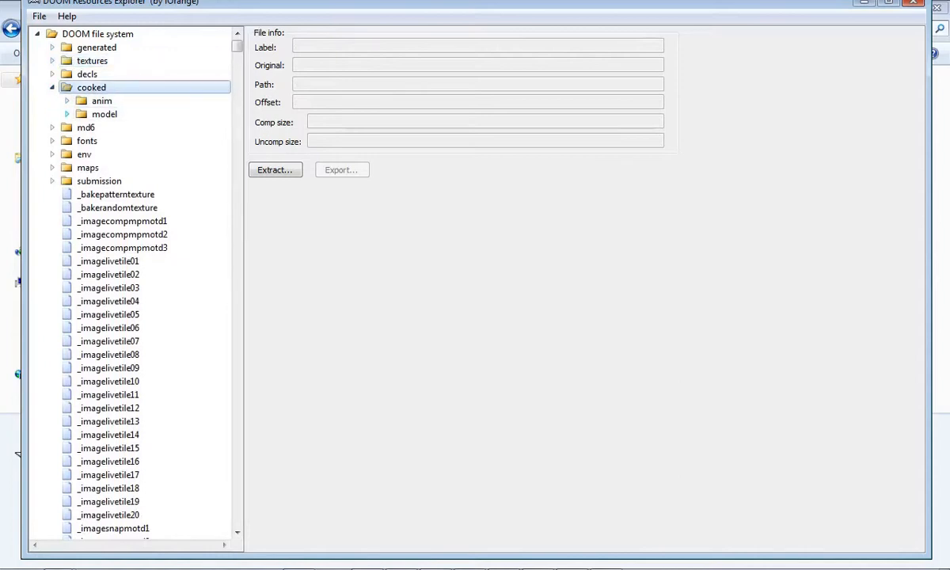
# Step: Browse cooked > model > models > characters to preview the doommarine 3D mesh
pyautogui.click(67, 115)
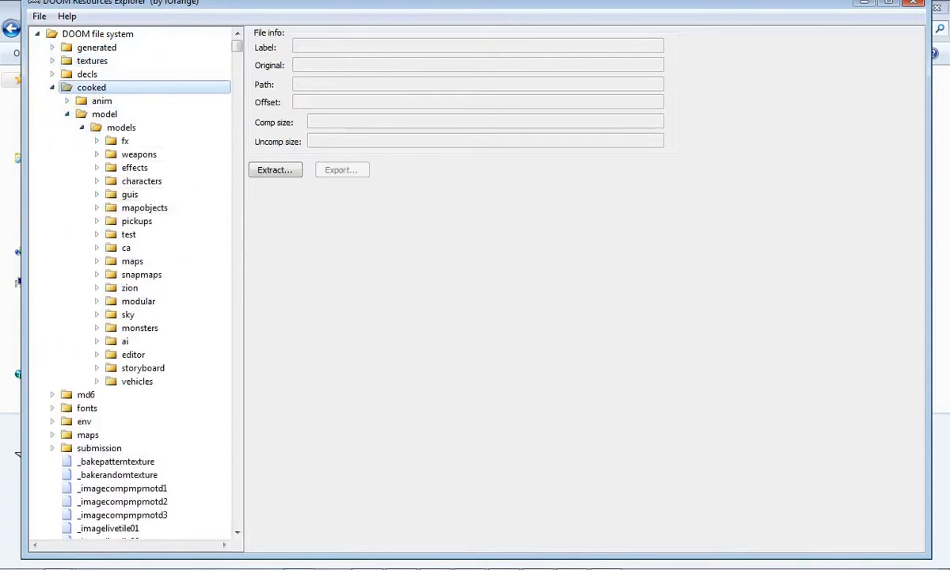
pyautogui.click(141, 181)
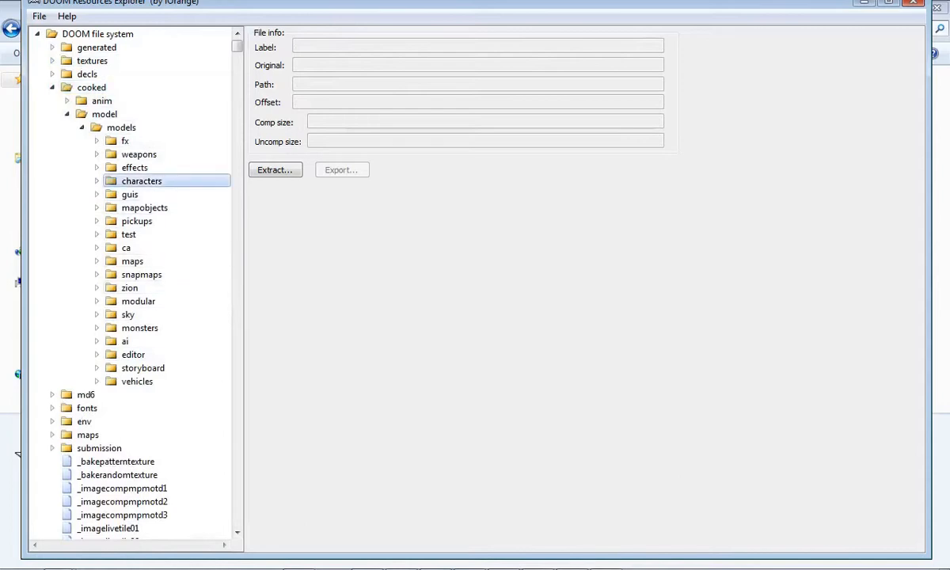
pyautogui.click(95, 180)
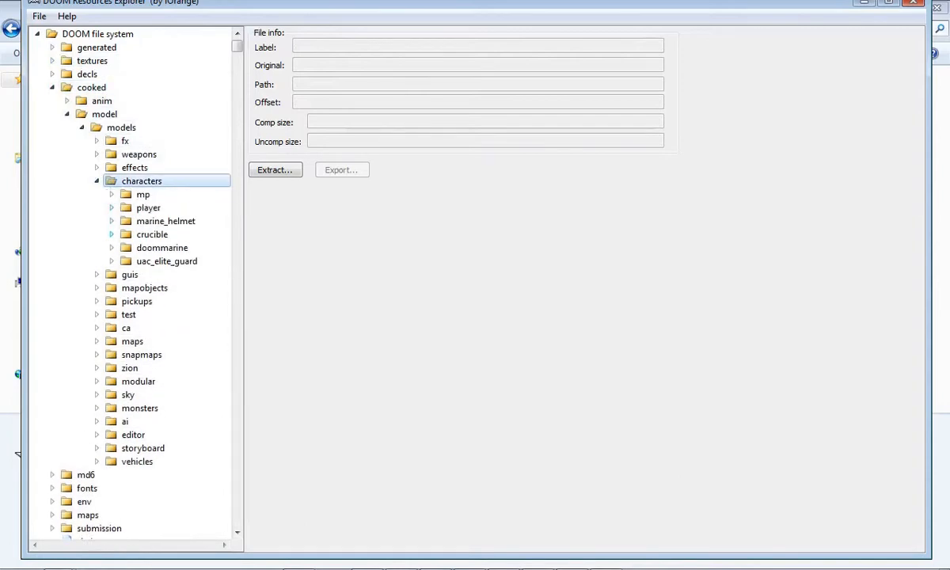
pyautogui.click(162, 247)
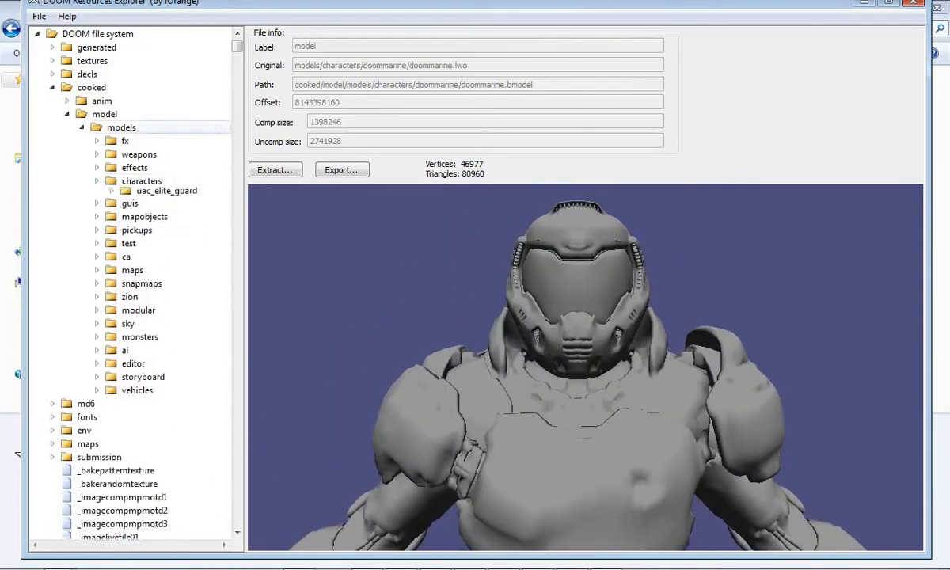
# Step: Collapse cooked, expand generated, peek into basemodel > md6 and fold basemodel back up
pyautogui.click(81, 114)
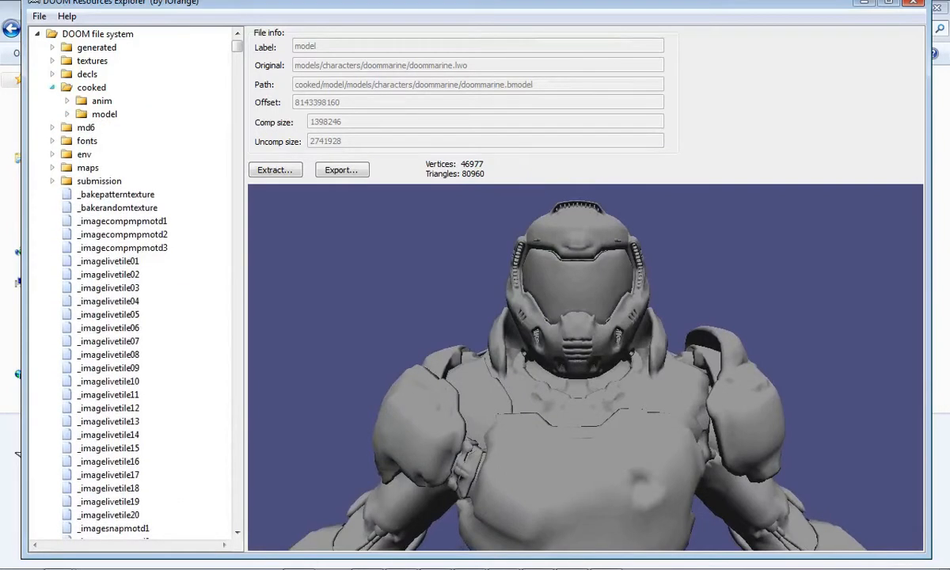
pyautogui.click(52, 87)
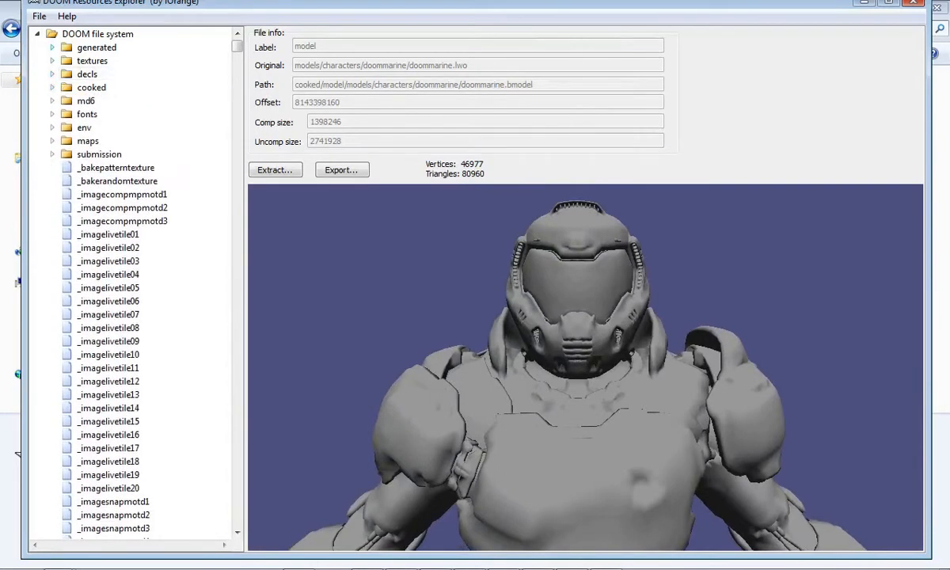
pyautogui.click(50, 48)
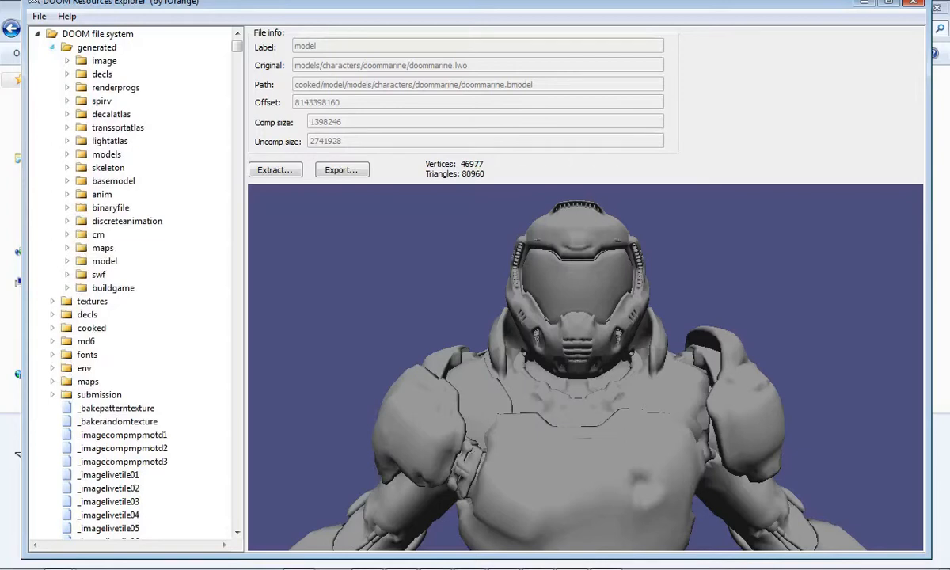
pyautogui.click(67, 180)
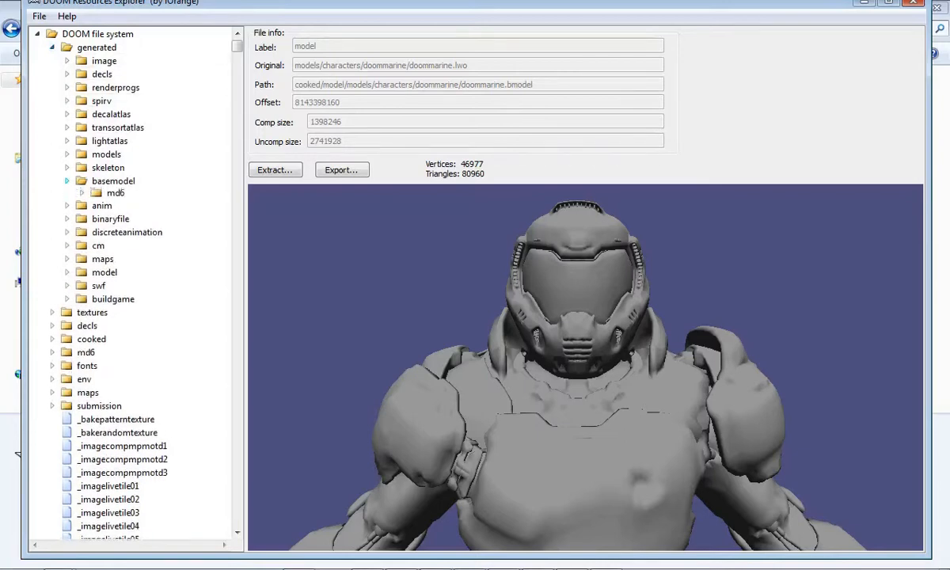
pyautogui.click(83, 194)
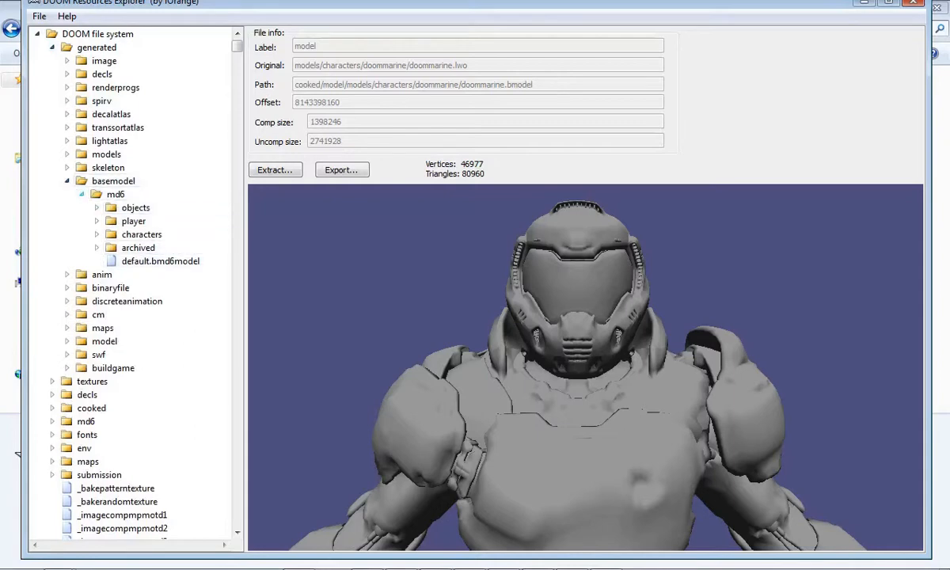
pyautogui.click(66, 180)
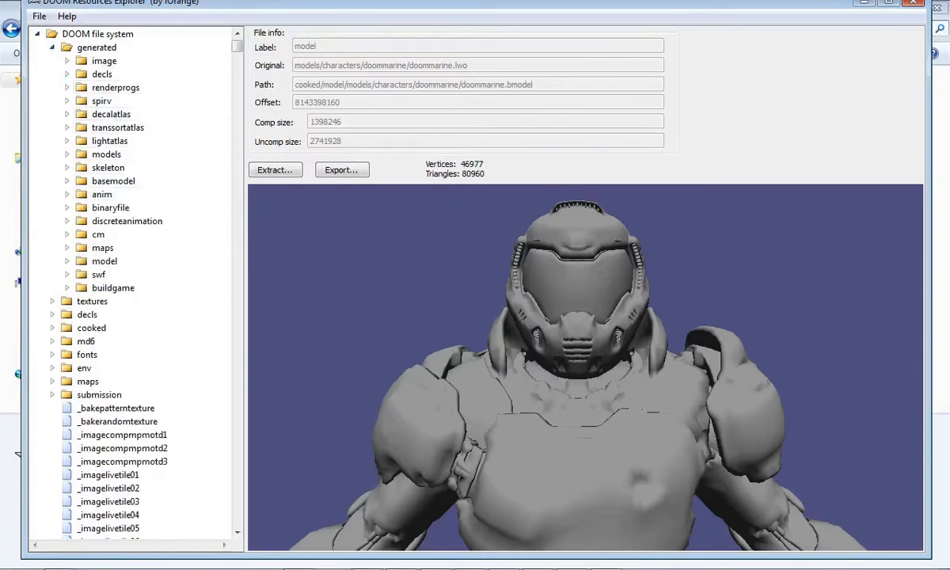
# Step: Preview Doom Marine textures under generated > image > models, ending on the doommarine_head eye texture
pyautogui.click(67, 60)
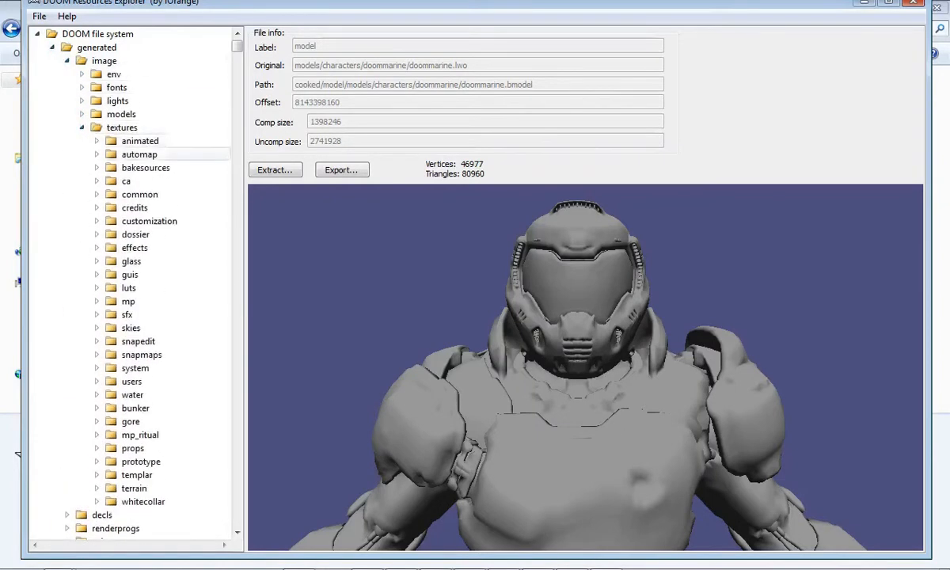
pyautogui.click(122, 114)
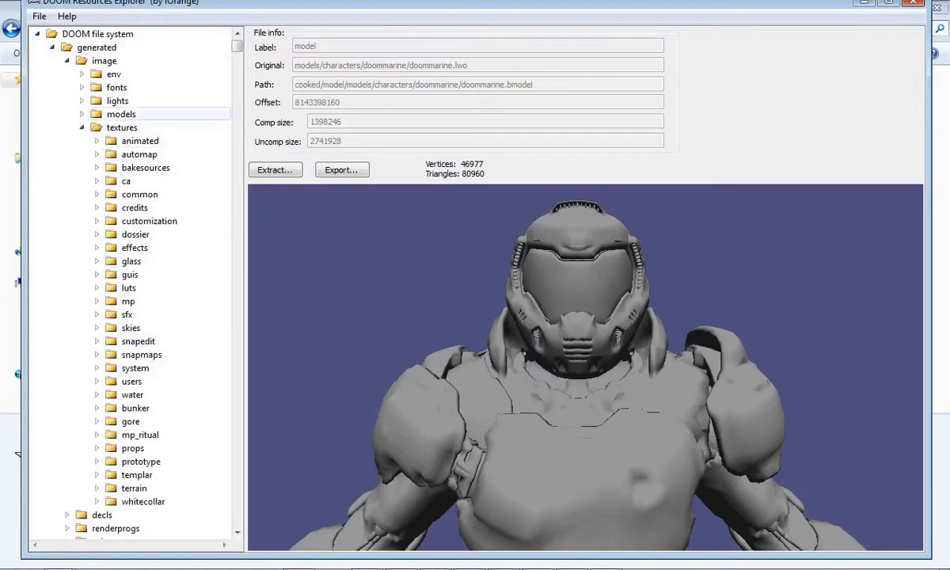
pyautogui.click(82, 115)
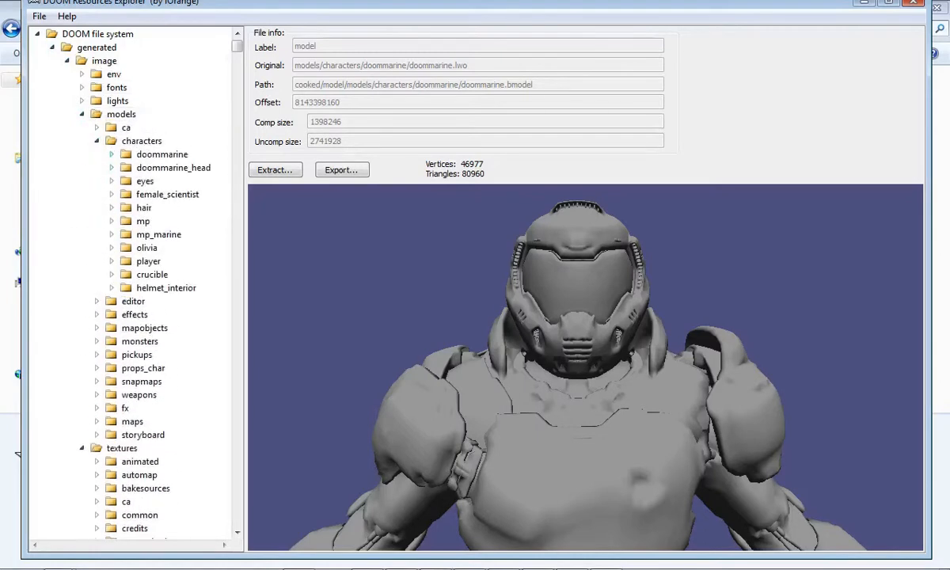
pyautogui.click(186, 181)
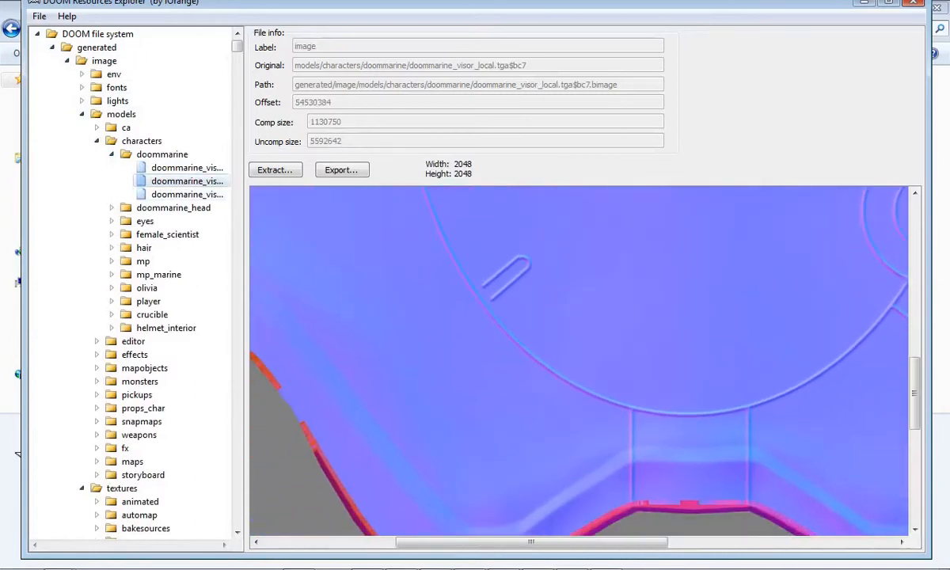
pyautogui.click(187, 193)
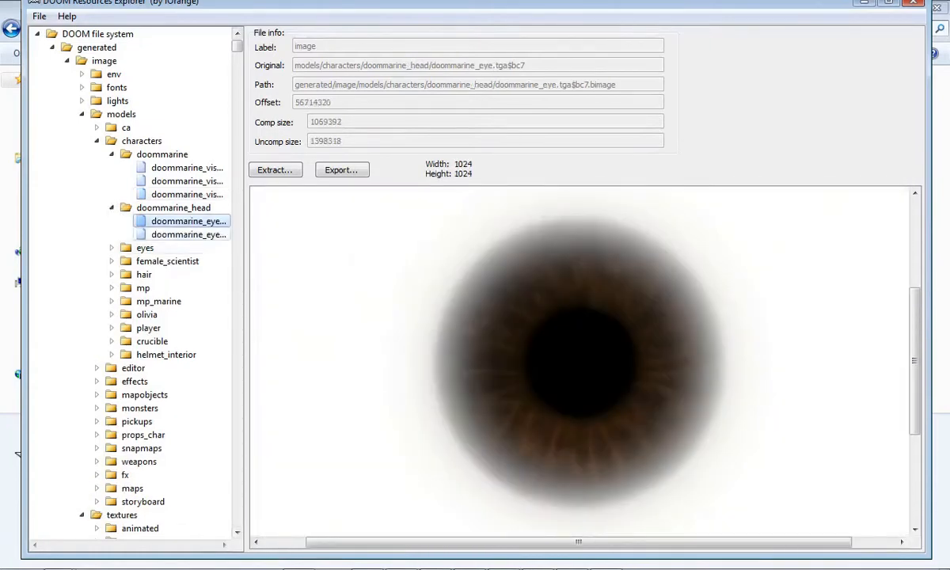
# Step: Preview female_scientist, olivia and crucible textures, finishing on the helmet_interior grid texture
pyautogui.click(189, 234)
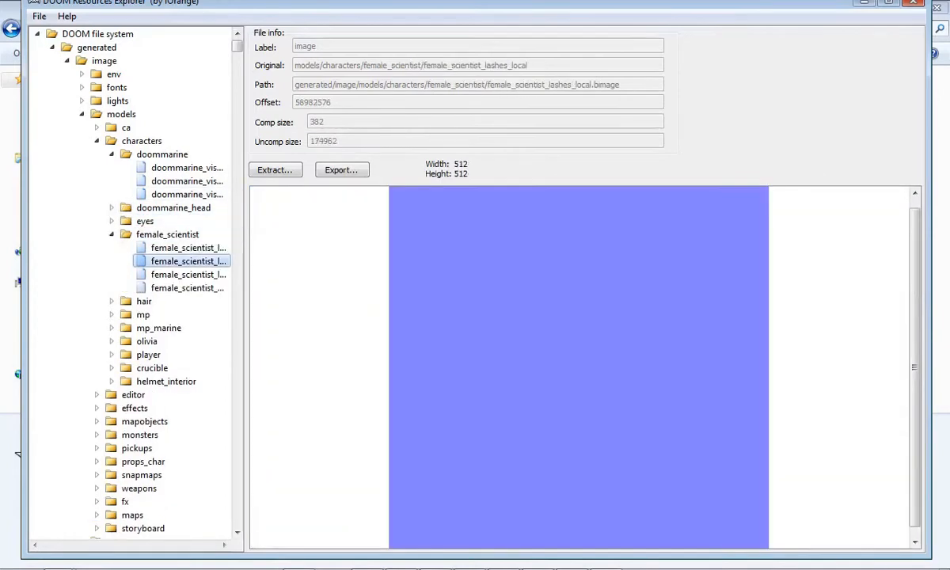
pyautogui.click(187, 289)
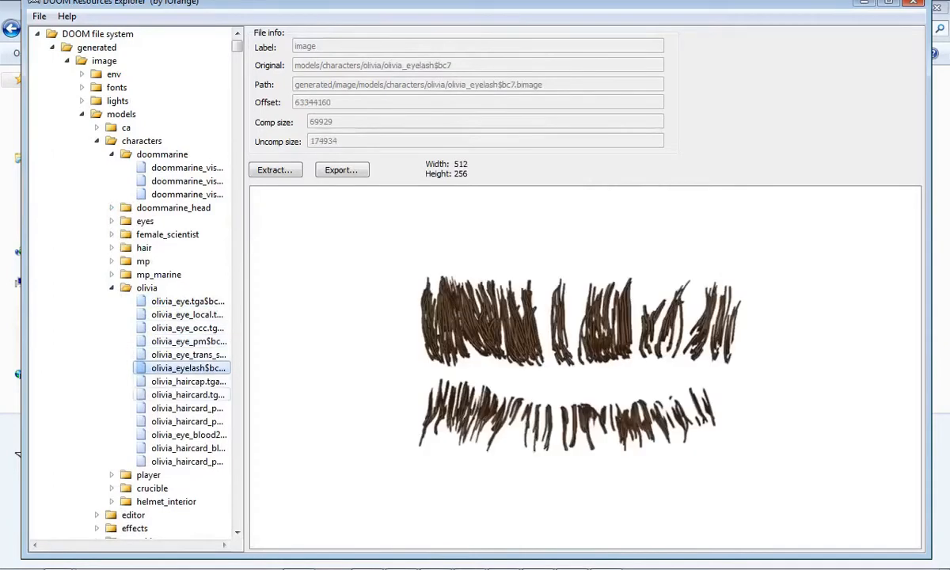
pyautogui.click(189, 448)
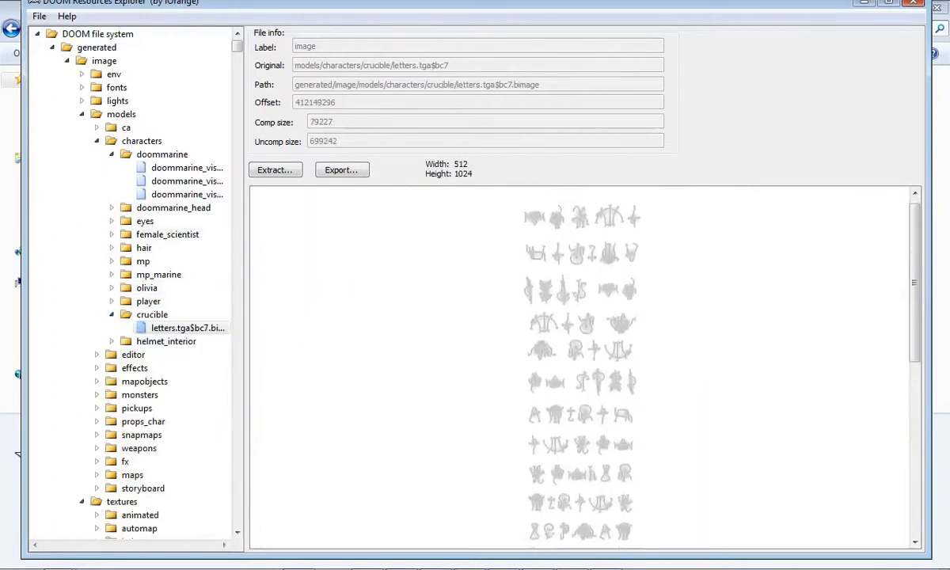
pyautogui.scroll(-3)
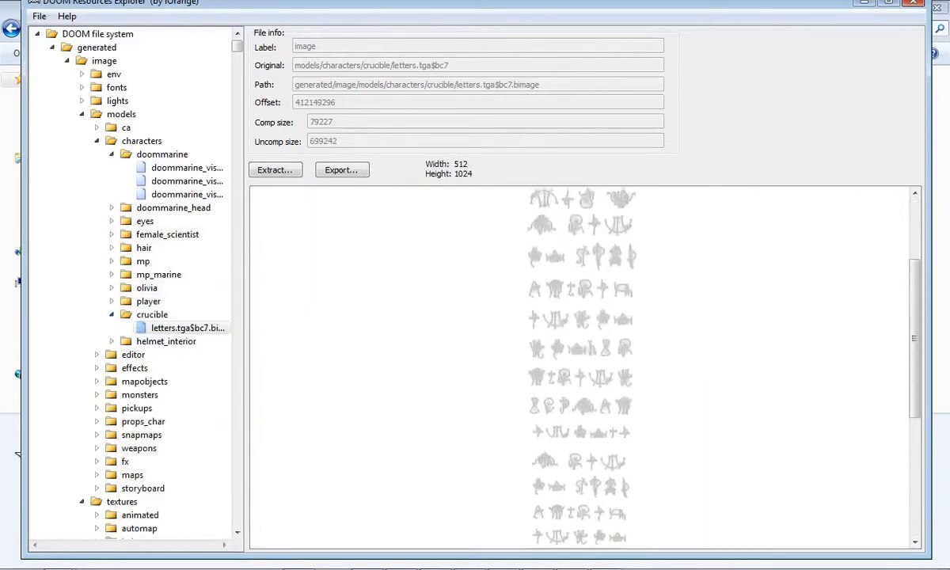
pyautogui.scroll(3)
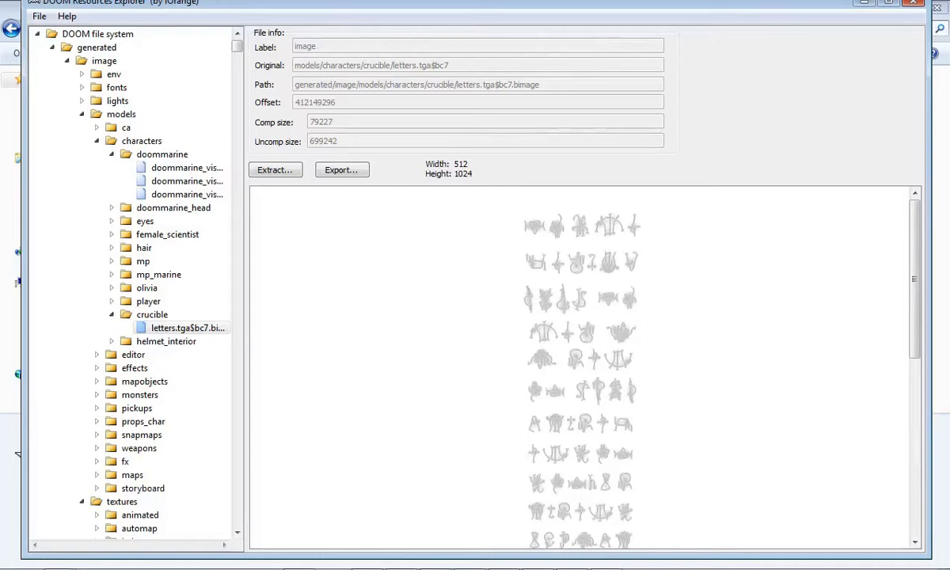
pyautogui.click(167, 326)
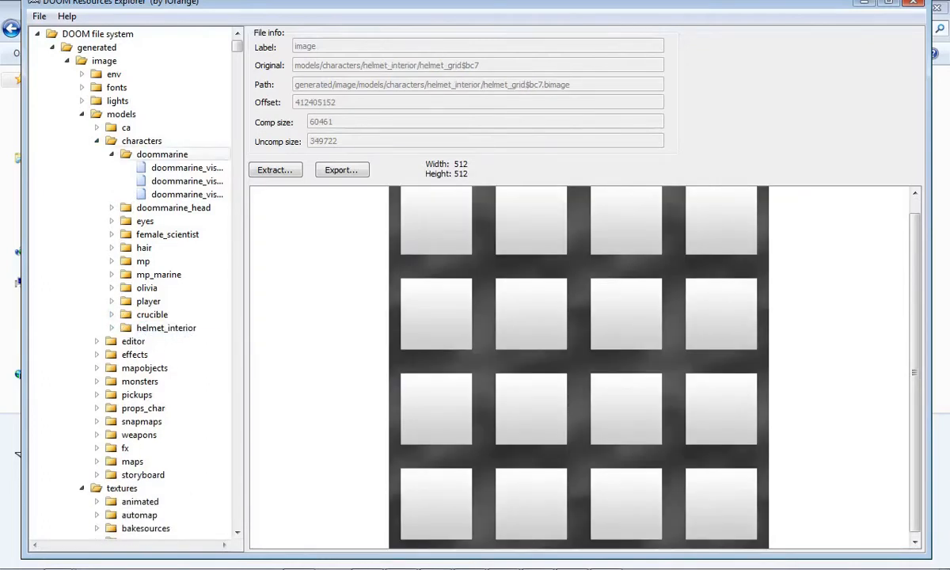
# Step: Collapse characters and models, then expand the textures branch of the generated images
pyautogui.click(112, 139)
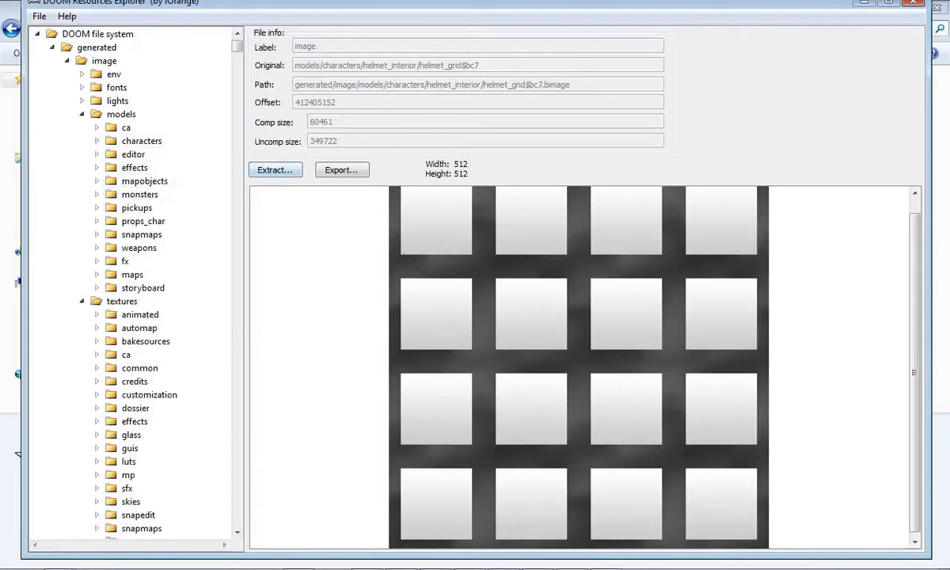
pyautogui.scroll(3)
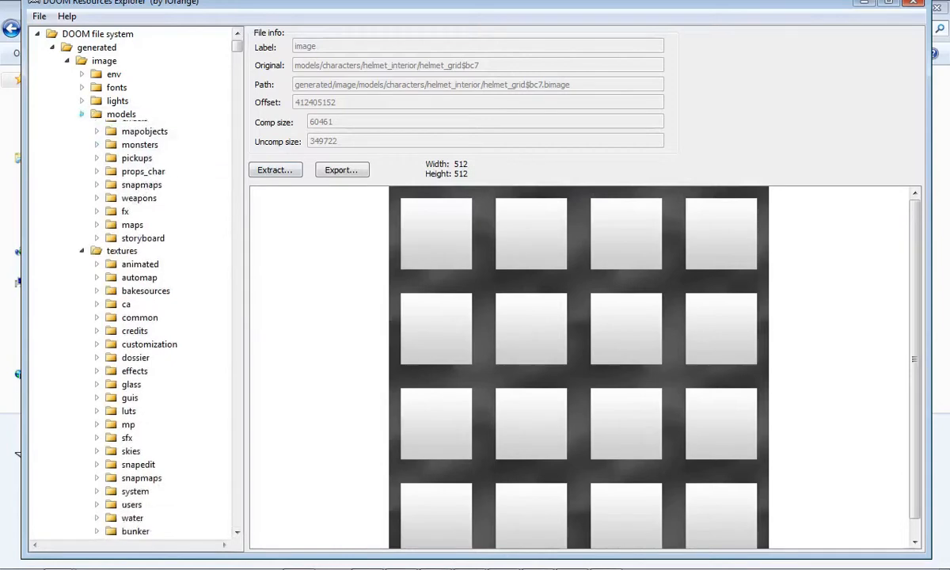
pyautogui.click(81, 114)
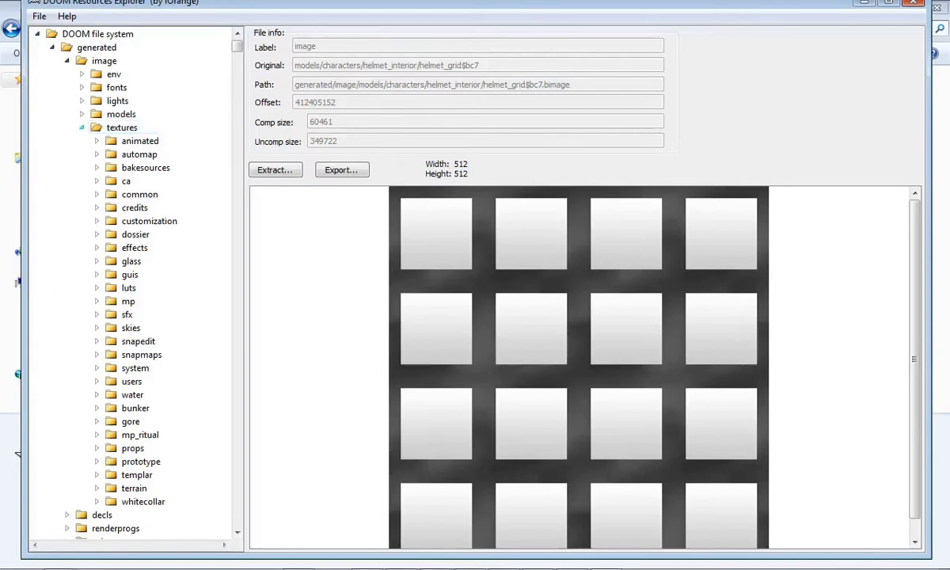
pyautogui.click(82, 60)
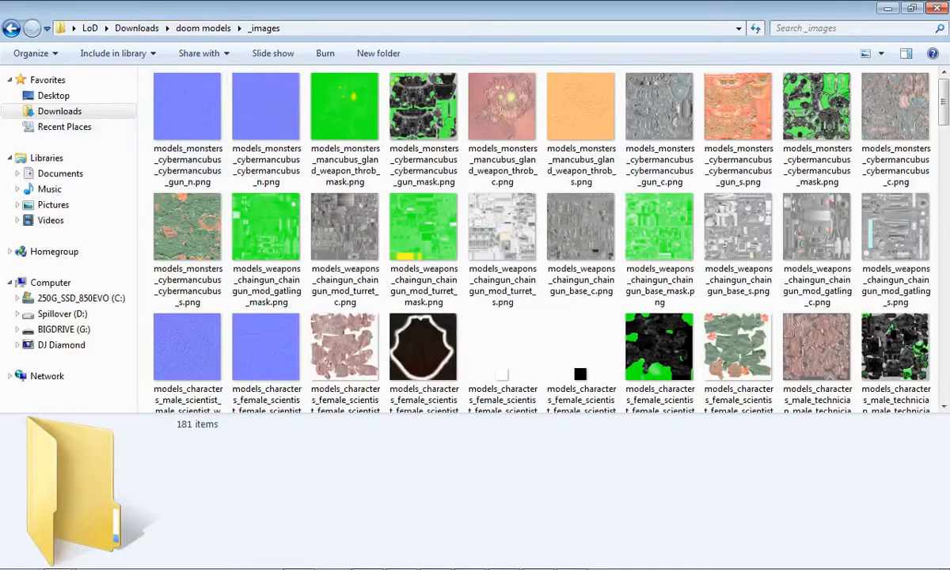
# Step: Scroll the _images folder to reach the cacodemon_e_c.png colour texture and view it
pyautogui.scroll(-3)
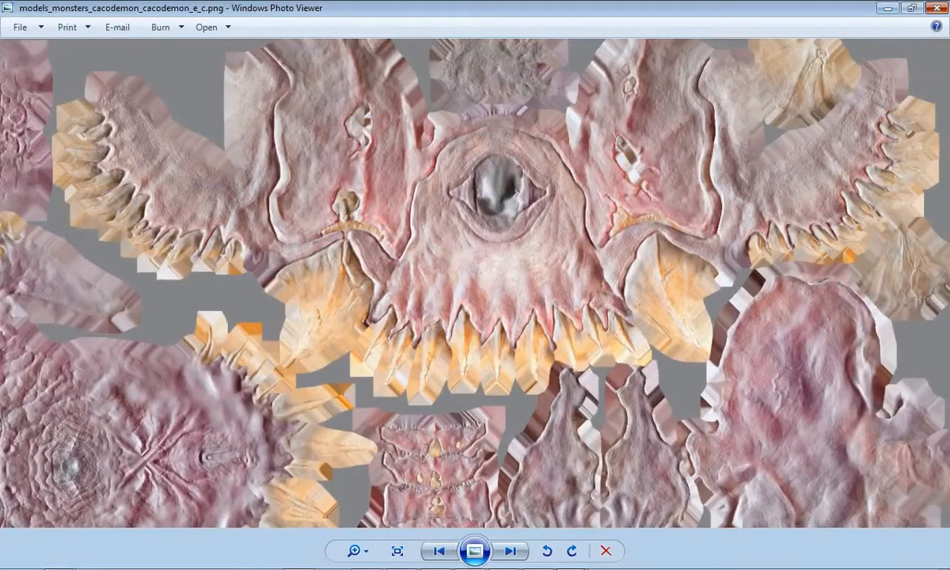
# Step: Page through a few more texture images before returning to the near-empty Blender scene
pyautogui.click(510, 551)
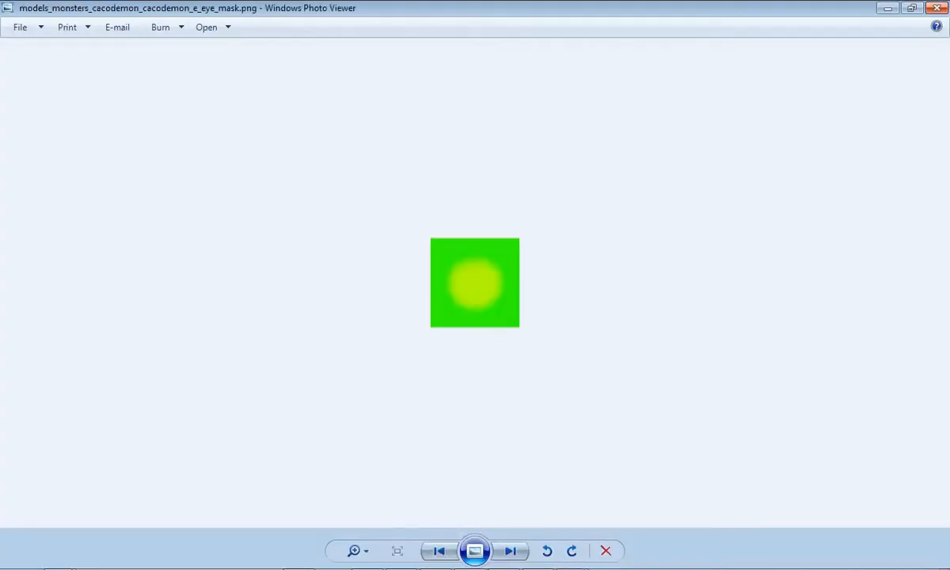
pyautogui.click(510, 551)
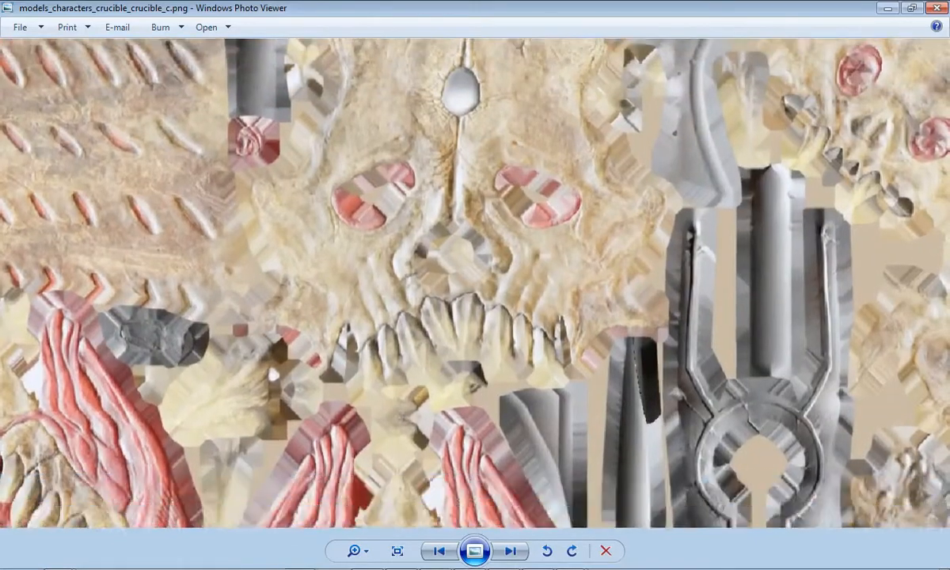
pyautogui.click(396, 552)
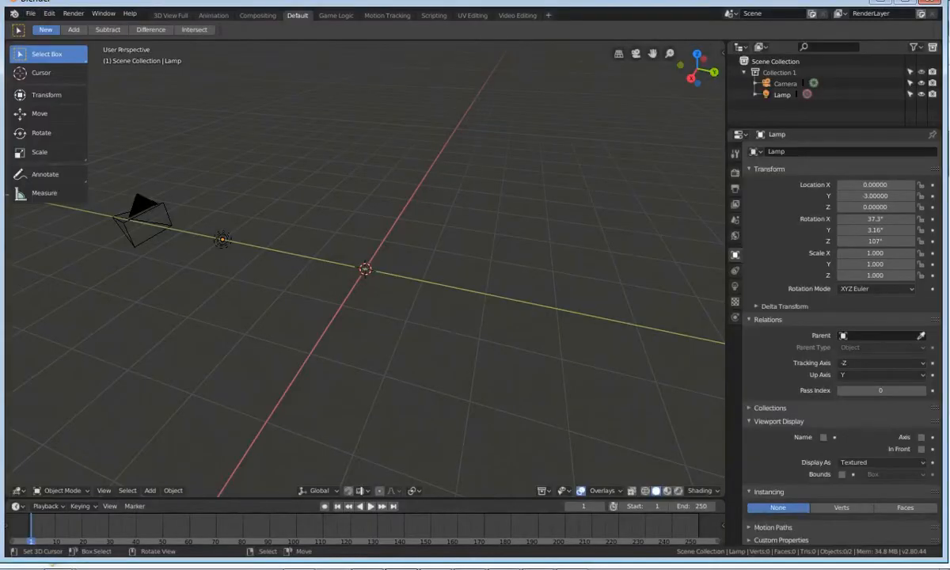
# Step: Import the textured chainsaw model through the File menu
pyautogui.click(30, 13)
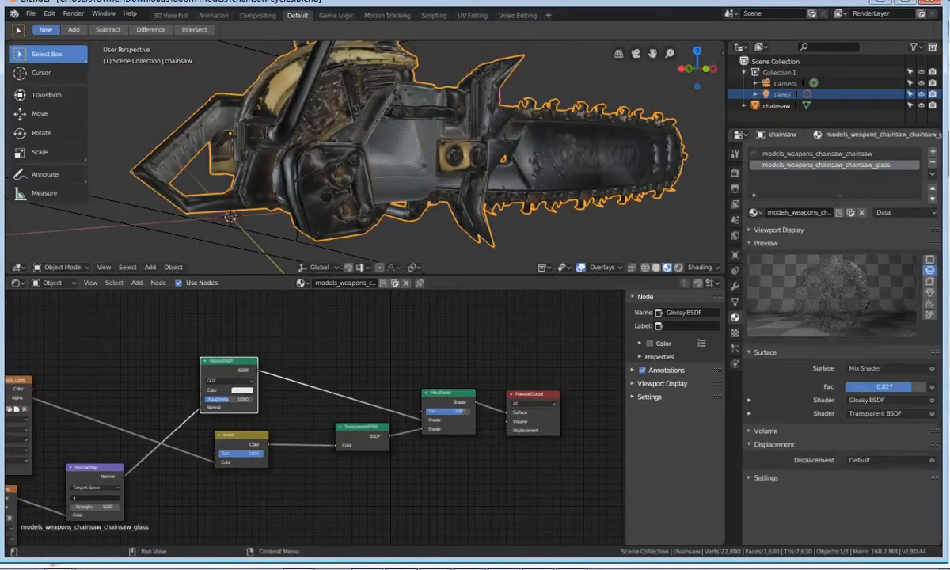
# Step: Switch to the chainsaw_chainsaw body material and render the chainsaw from the camera
pyautogui.click(834, 152)
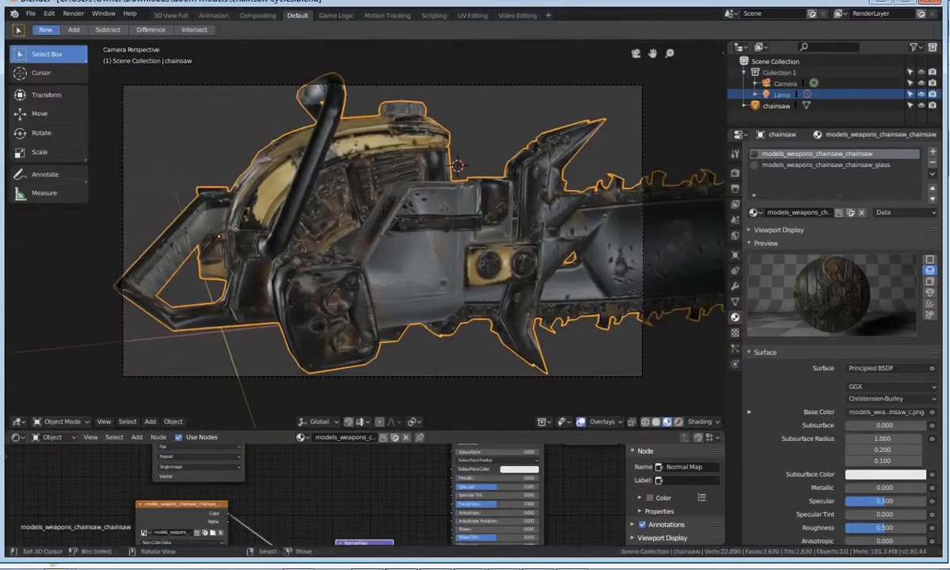
pyautogui.press('F12')
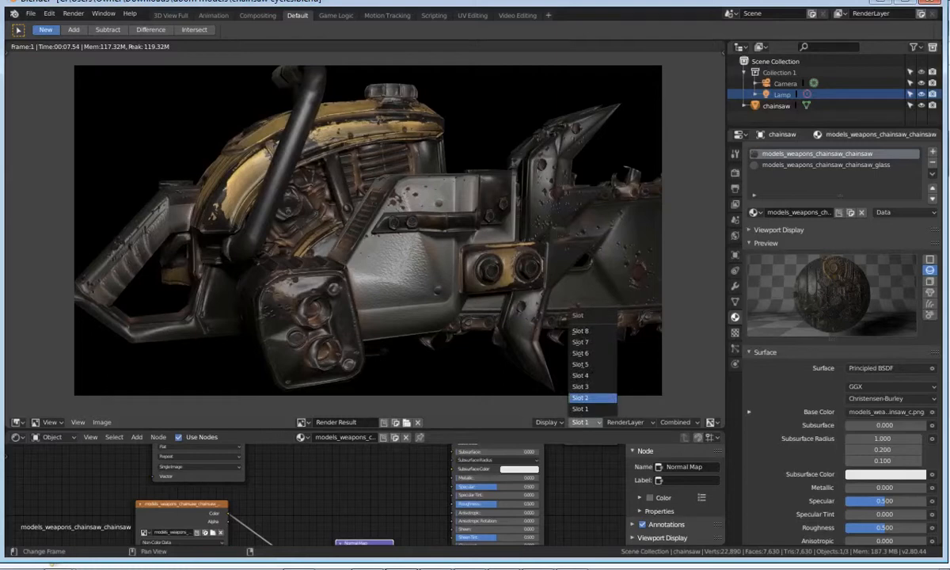
# Step: Flip the Render Result between Slot 2 and Slot 1 to compare the darker render with the first
pyautogui.click(586, 397)
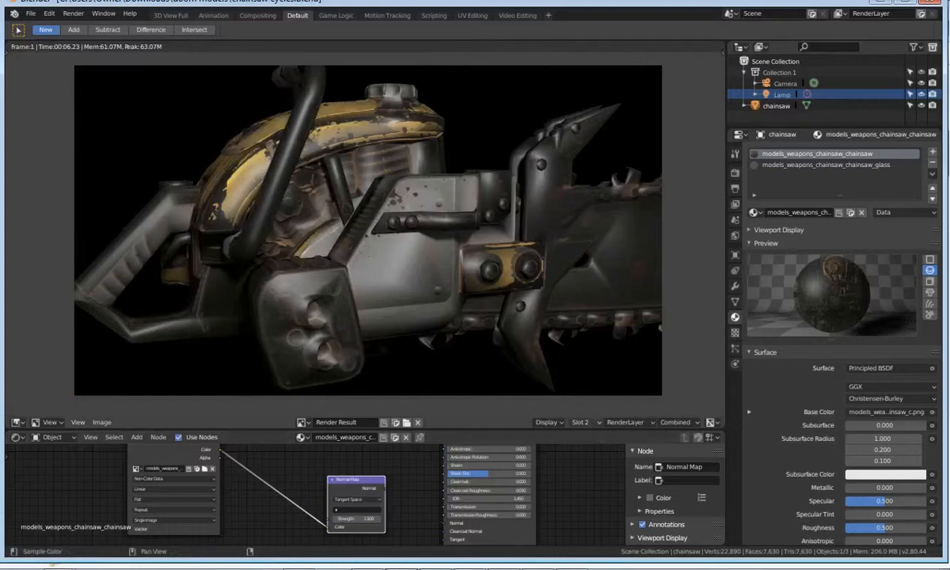
pyautogui.click(583, 421)
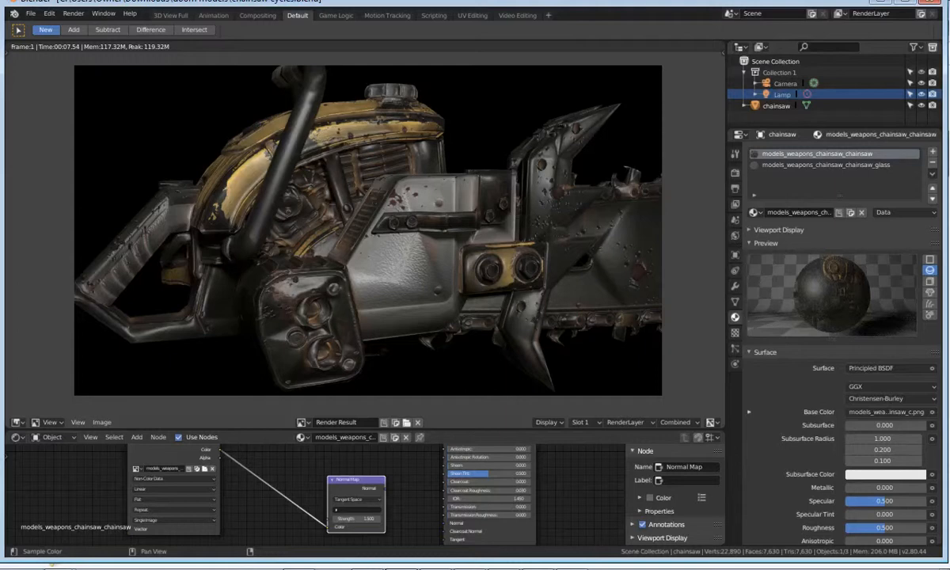
pyautogui.click(579, 421)
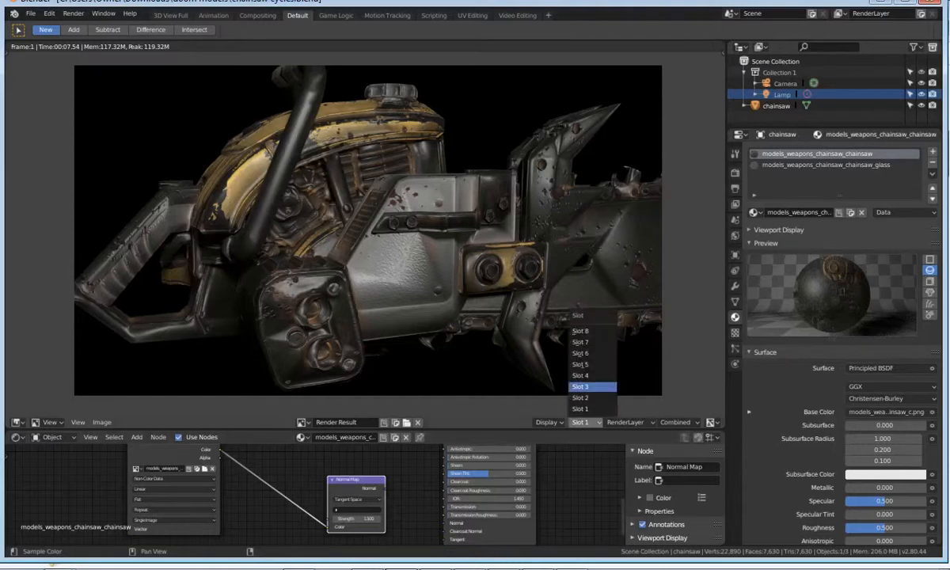
pyautogui.click(580, 398)
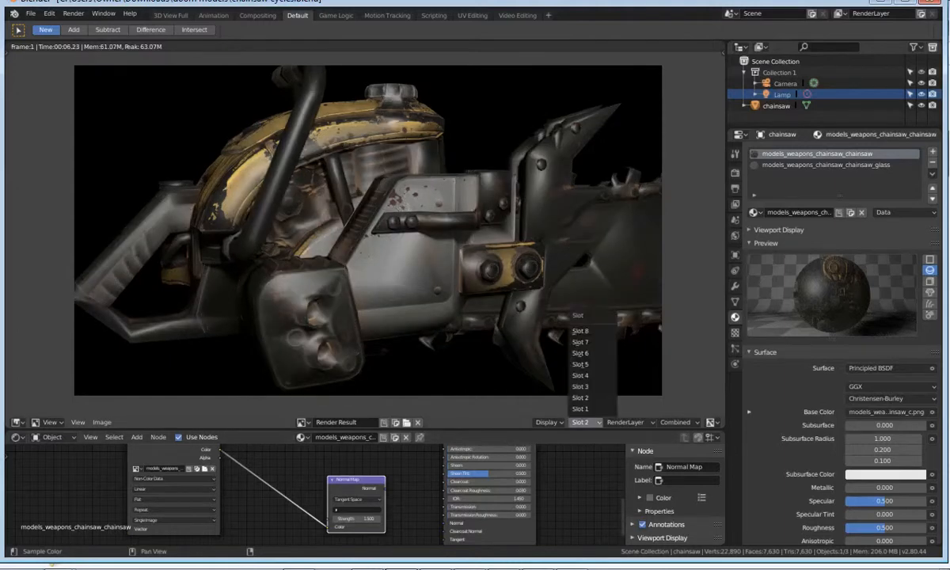
# Step: Settle the render slot choice before leaving for the Downloads 'chainsaw' search results
pyautogui.click(581, 409)
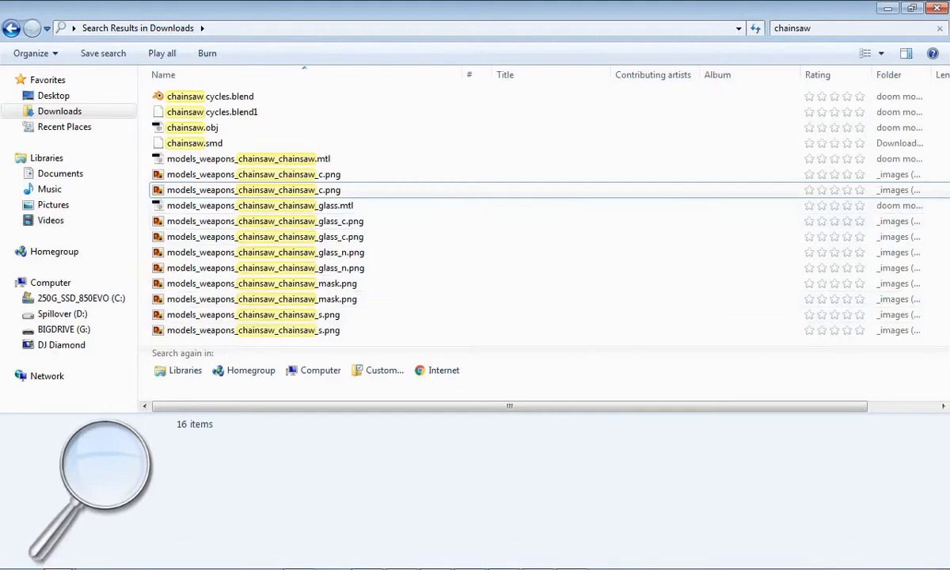
# Step: Select models_weapons_chainsaw_chainsaw_c.png, showing its 3840×3840, 25.1 MB details, and open it
pyautogui.click(253, 190)
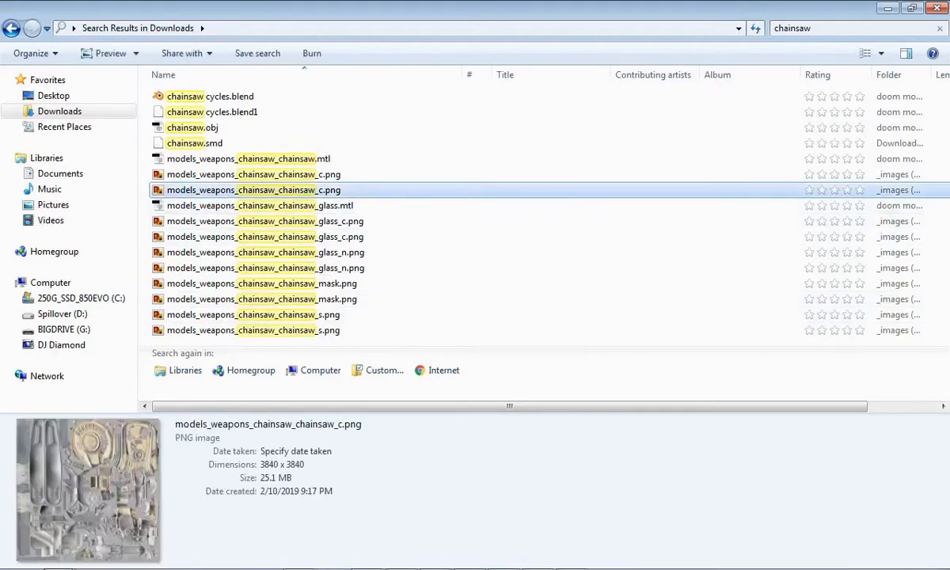
pyautogui.doubleClick(253, 190)
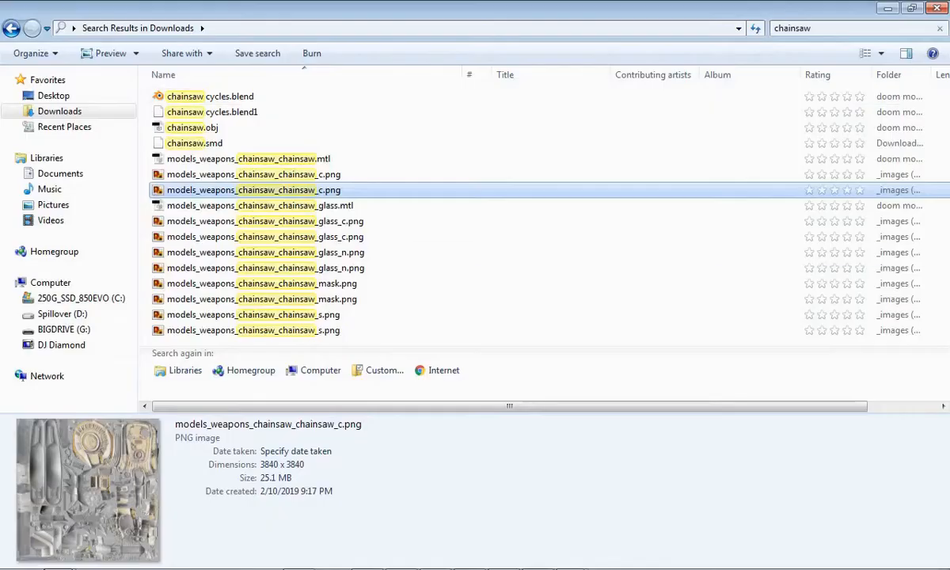
# Step: Open chainsaw_c.png in GIMP and scroll around its partly transparent areas
pyautogui.doubleClick(254, 190)
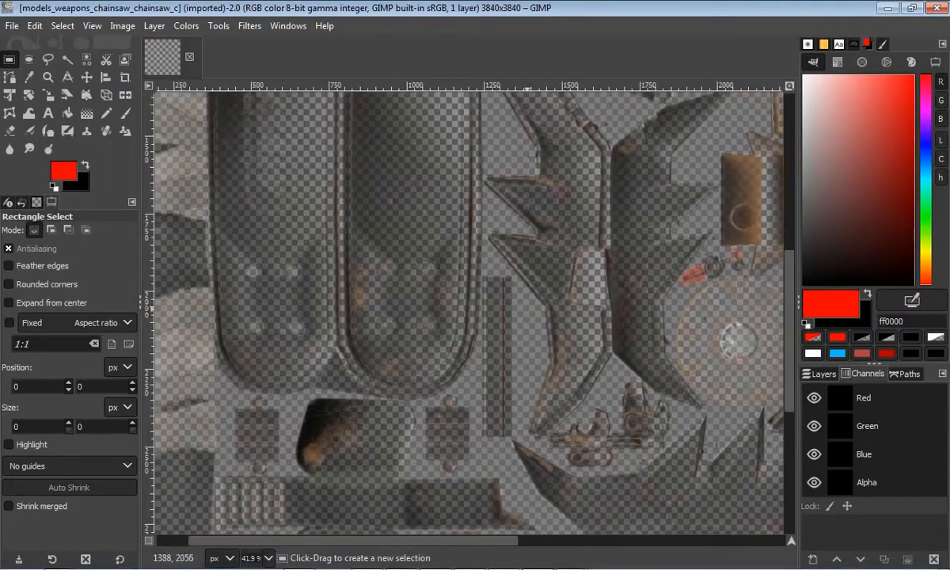
pyautogui.scroll(-3)
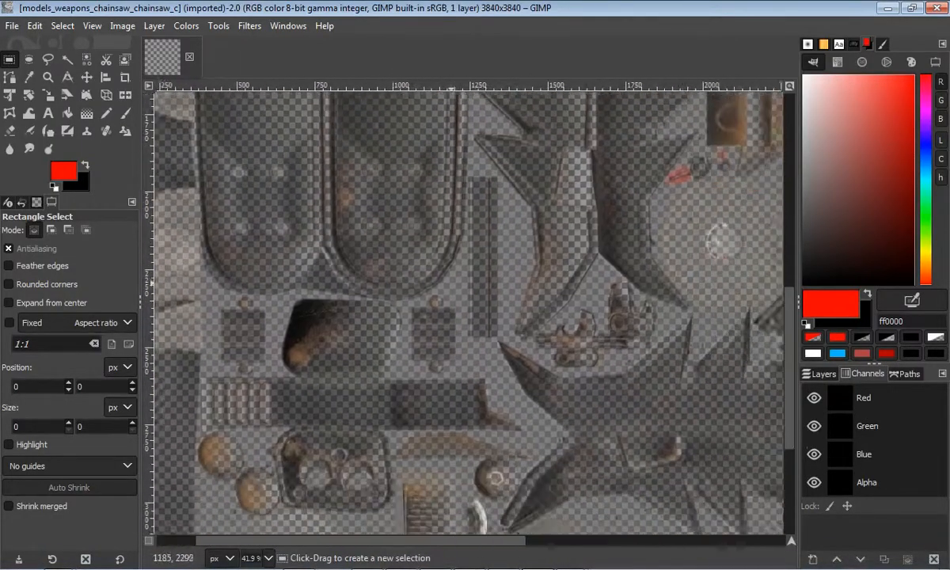
pyautogui.hscroll(3)
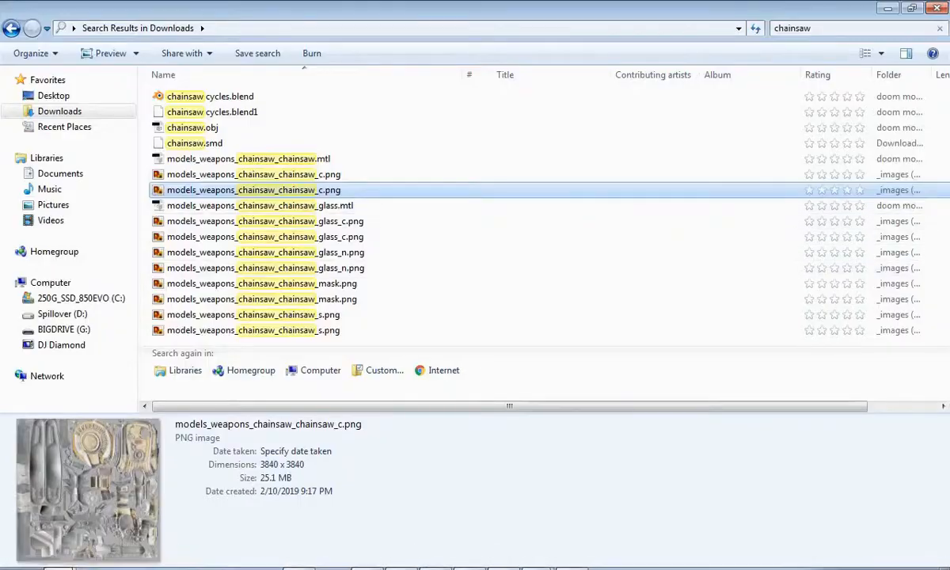
# Step: Open chainsaw_c.png full-size in Windows Photo Viewer, showing the opaque chainsaw parts
pyautogui.doubleClick(253, 190)
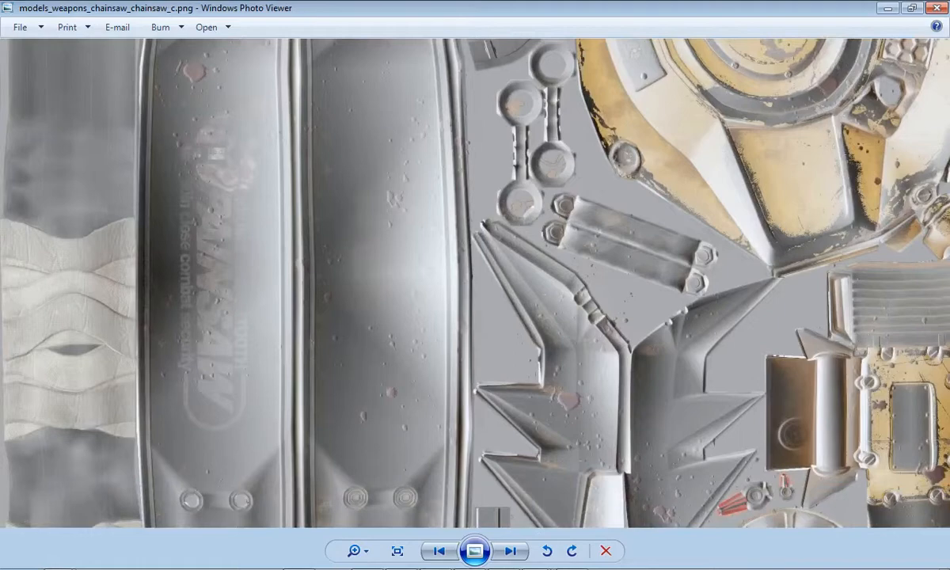
pyautogui.moveTo(475, 563)
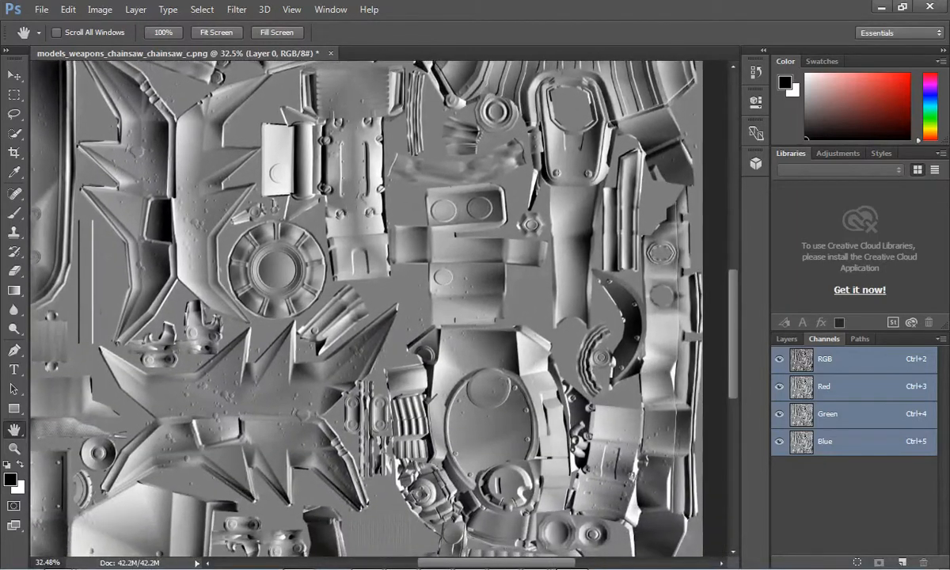
# Step: Move to the chainsaw_c (2).png copy showing bluish-purple normal-map colours
pyautogui.scroll(3)
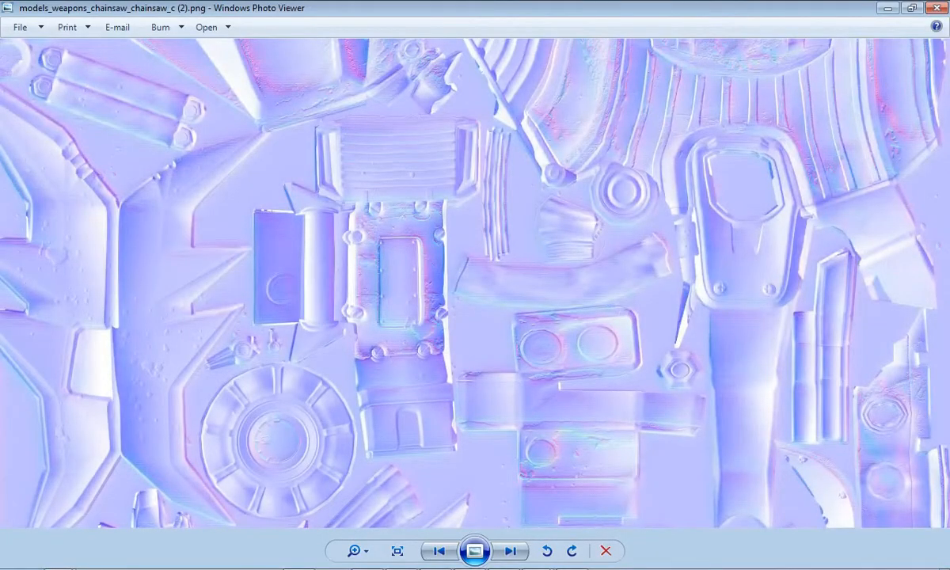
# Step: Add a Normal Map node and route the chainsaw's normal texture into the Principled BSDF
pyautogui.click(358, 551)
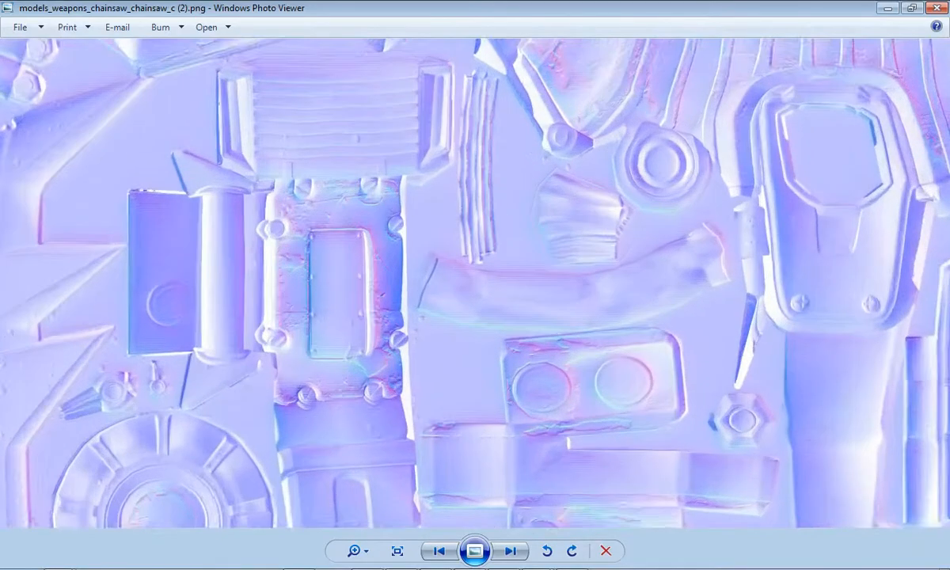
pyautogui.click(510, 551)
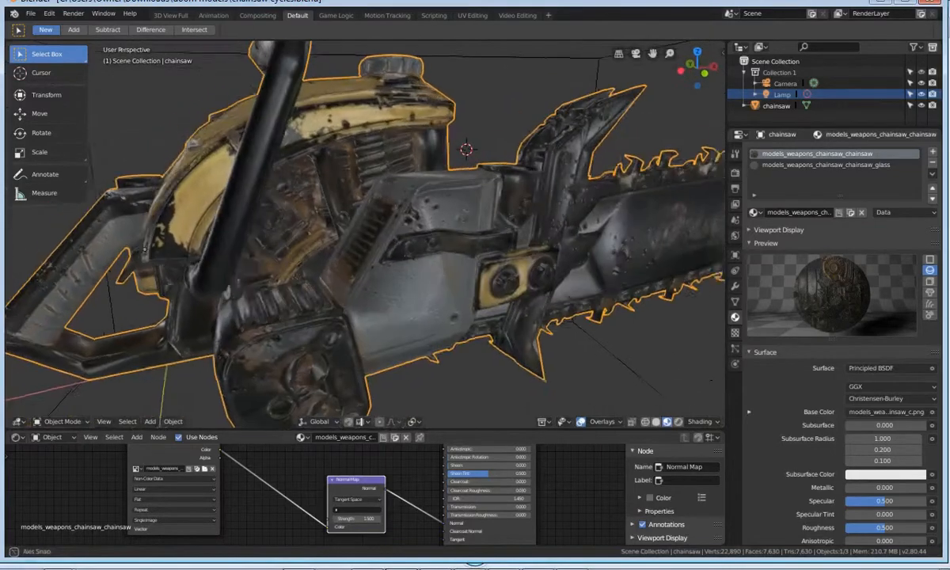
# Step: Import the female scientist model with her skeleton and view the textured result
pyautogui.moveTo(396, 237); pyautogui.dragTo(411, 158)
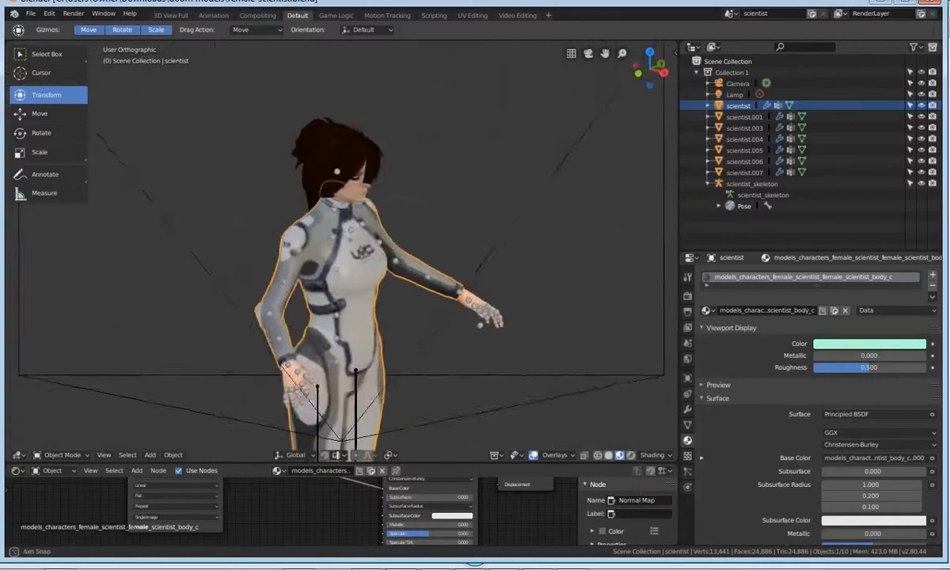
# Step: Turn the view to face the scientist head-on while her skeleton is in pose mode
pyautogui.moveTo(396, 277); pyautogui.dragTo(348, 237)
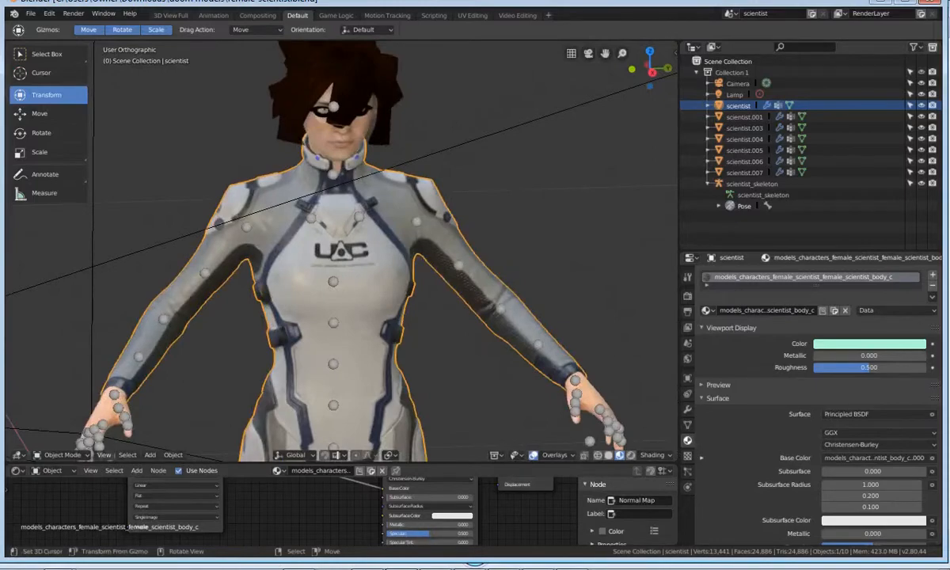
pyautogui.scroll(-3)
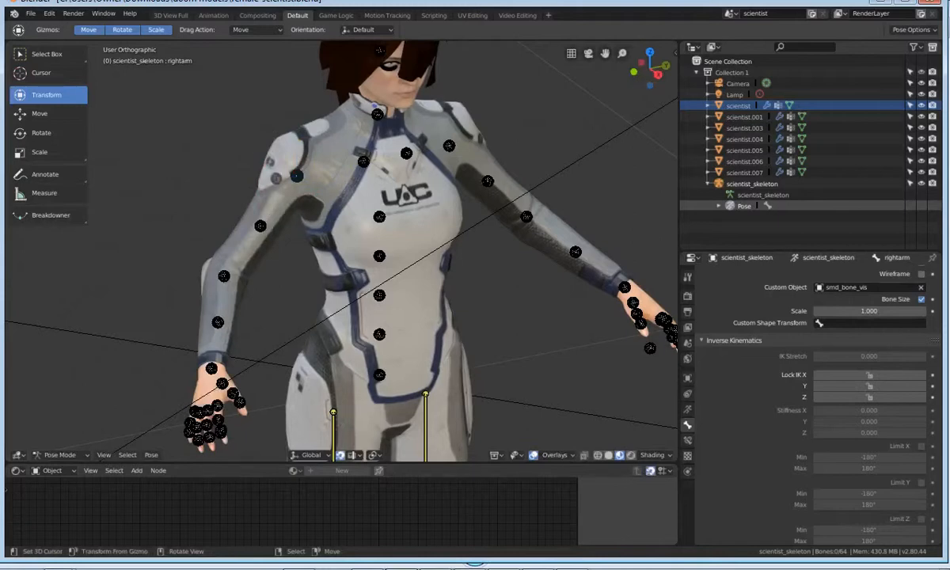
# Step: Show the Render Properties using Cycles with GPU Compute, then land in Blender 2.79's near-empty scene
pyautogui.click(339, 455)
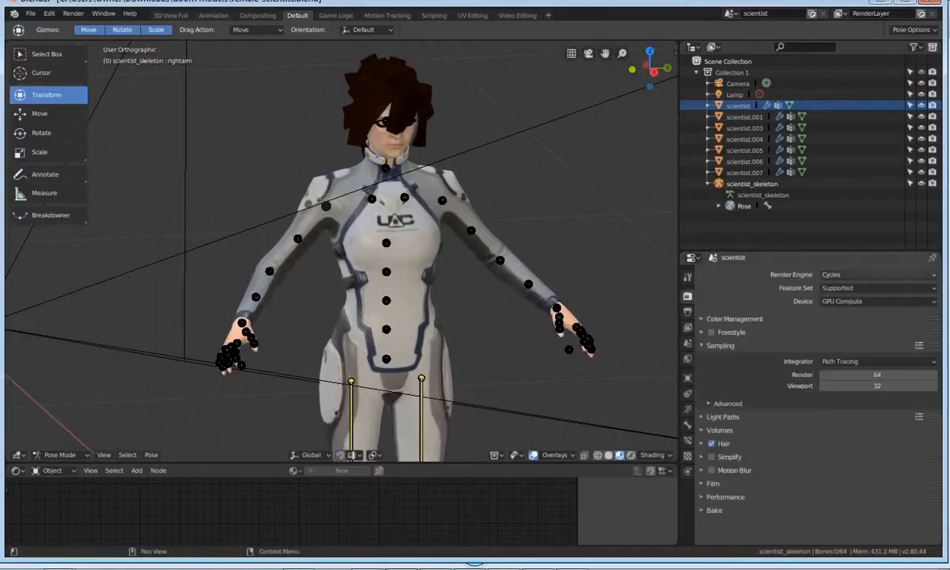
pyautogui.click(877, 275)
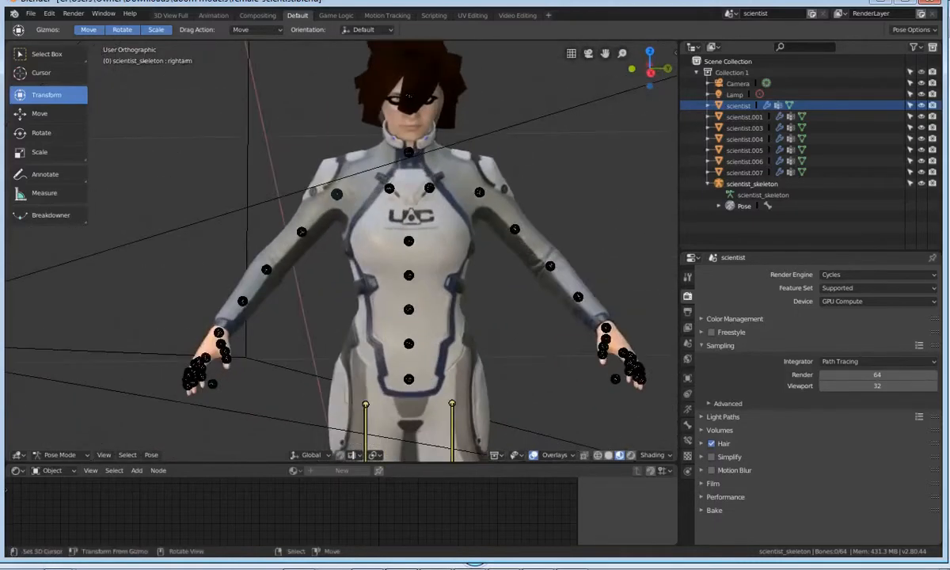
pyautogui.scroll(-3)
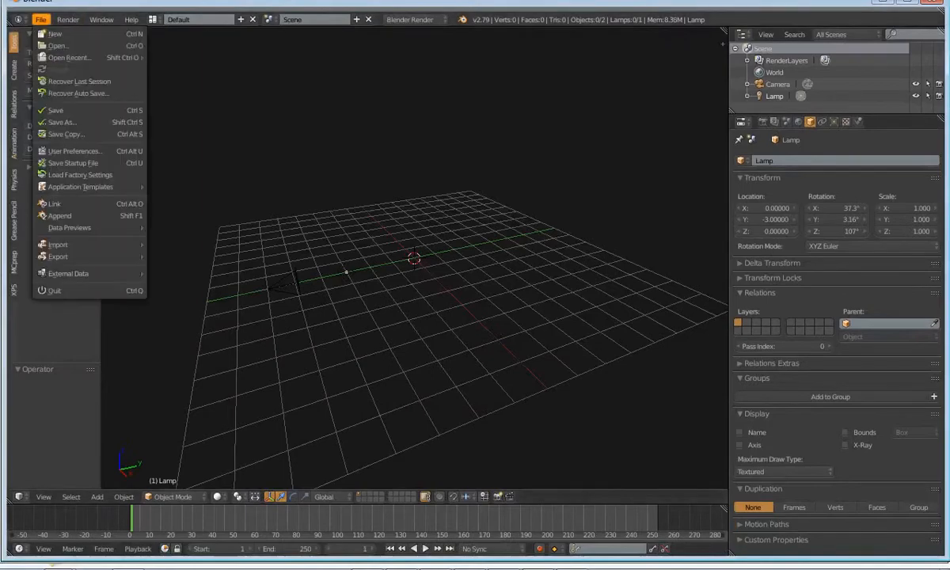
# Step: List Blender 2.79's import formats, including the Source Engine smd/vta/dmx/qc entry
pyautogui.click(57, 244)
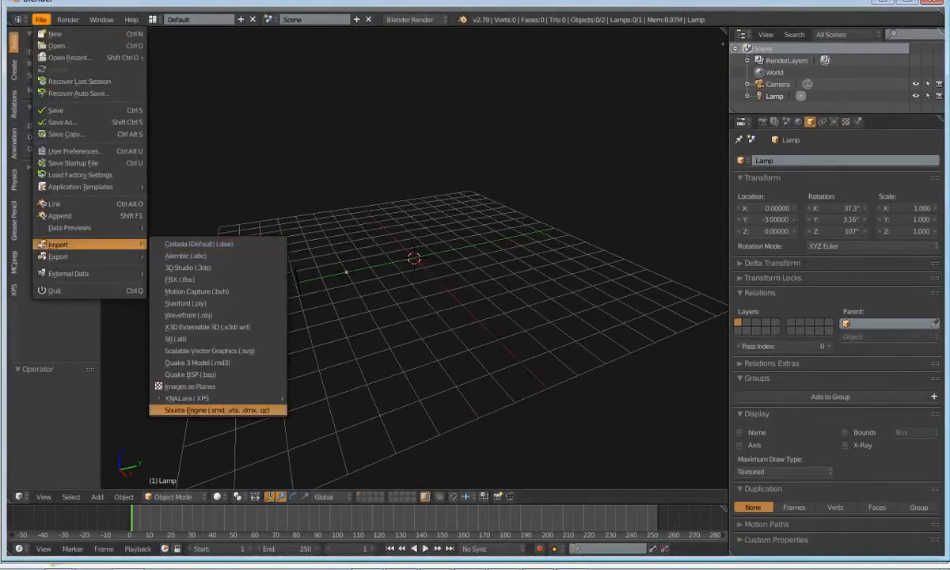
# Step: Choose the Source Engine importer and pick templar.smd in the doom models folder
pyautogui.click(218, 410)
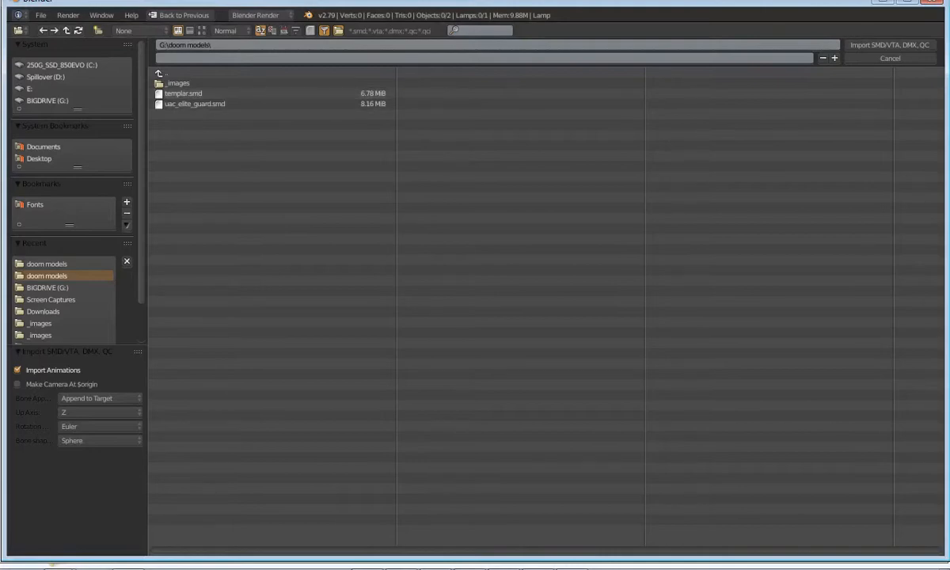
pyautogui.click(184, 94)
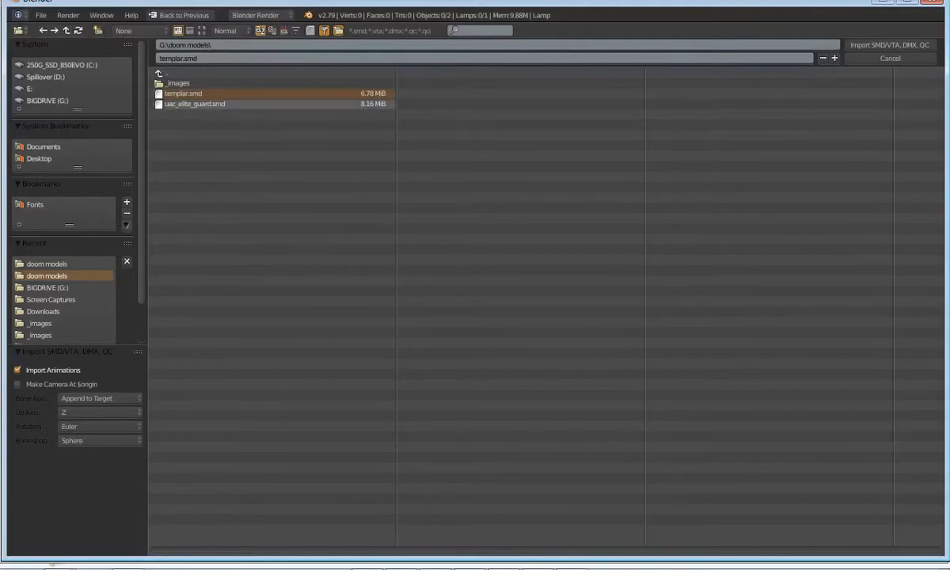
# Step: Import the chosen templar.smd model so it stands in the scene with its skeleton
pyautogui.click(890, 44)
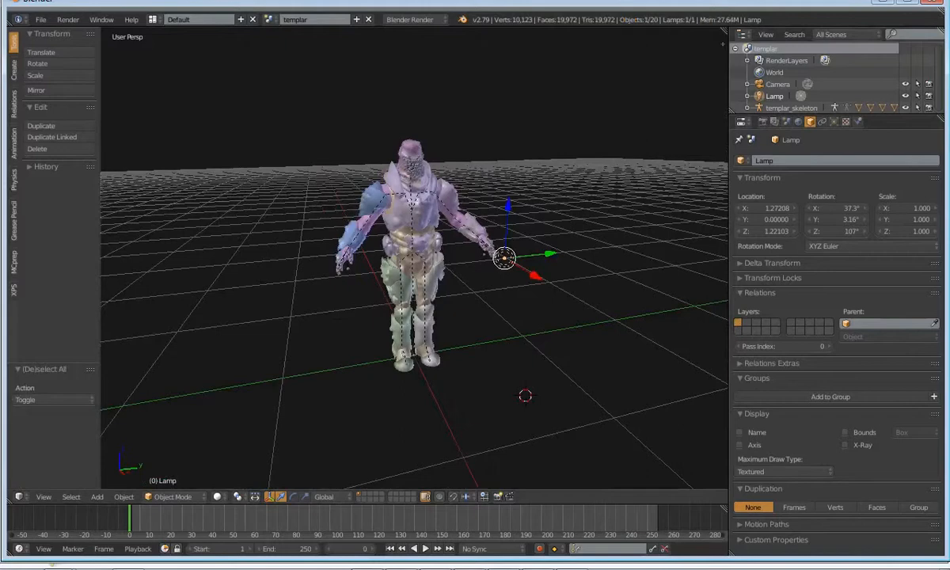
# Step: Switch the 3D view's shading to Material so the templar shows coloured shading
pyautogui.click(278, 497)
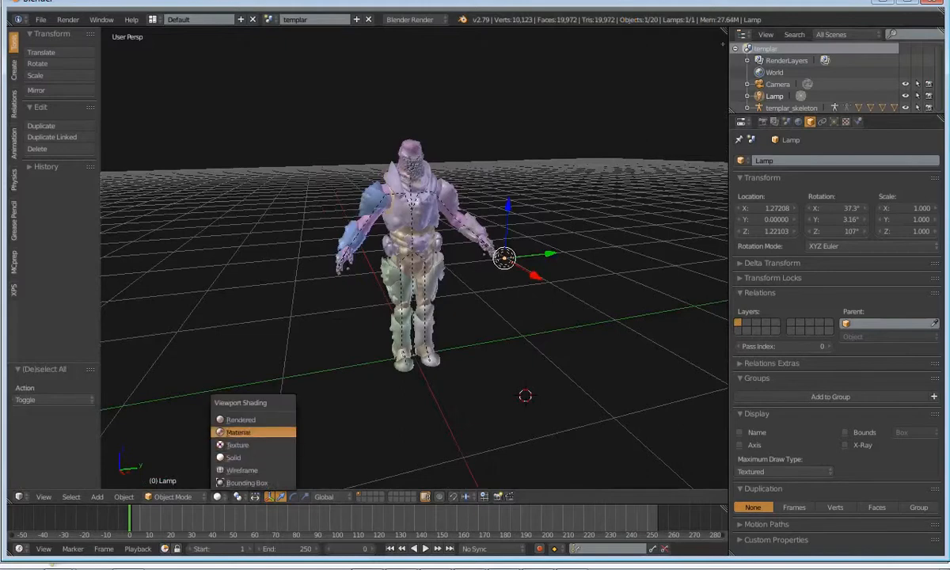
pyautogui.click(238, 445)
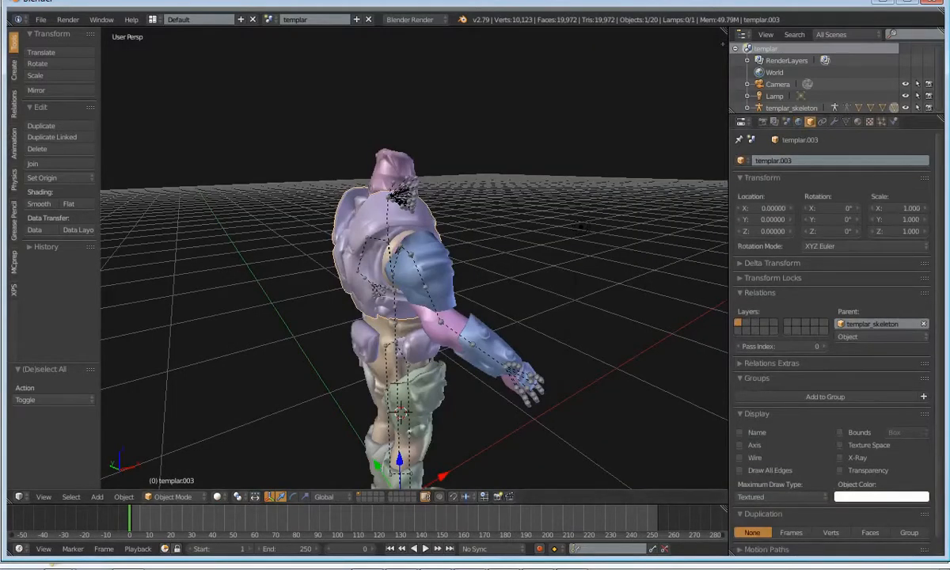
# Step: View the templar.003 mesh data with its vertex groups and UV map, then return to the newer Blender
pyautogui.click(846, 121)
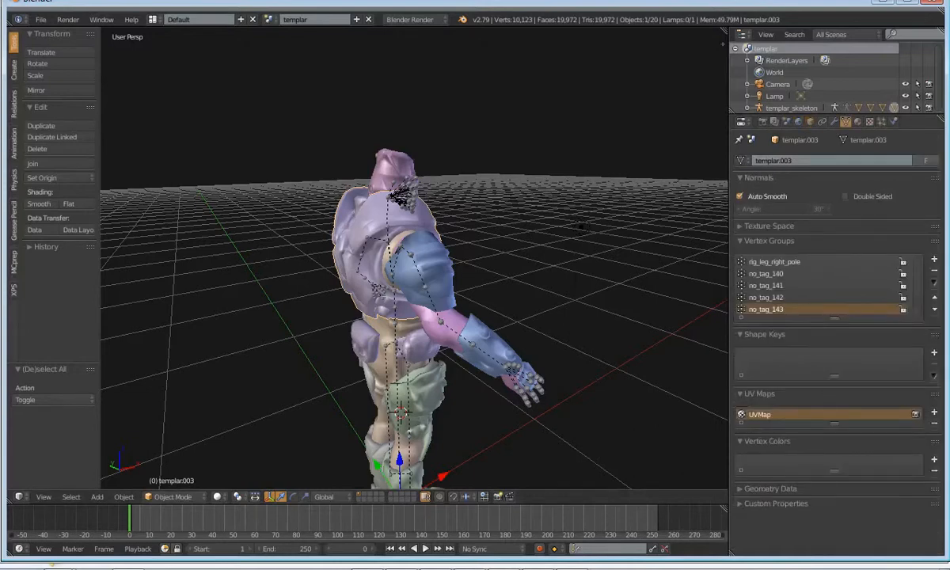
pyautogui.click(232, 497)
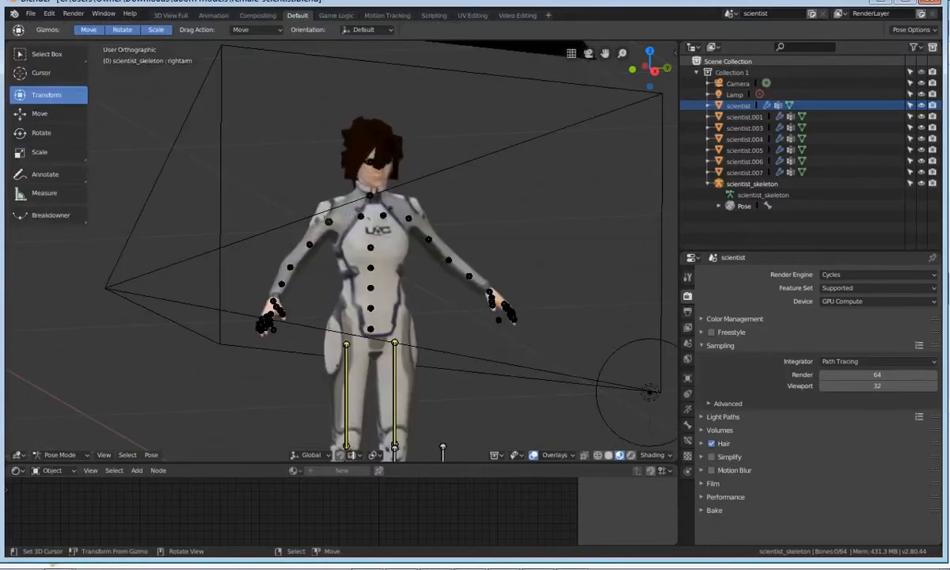
# Step: Bring in the double-barrel shotgun scene and view it through the camera
pyautogui.scroll(3)
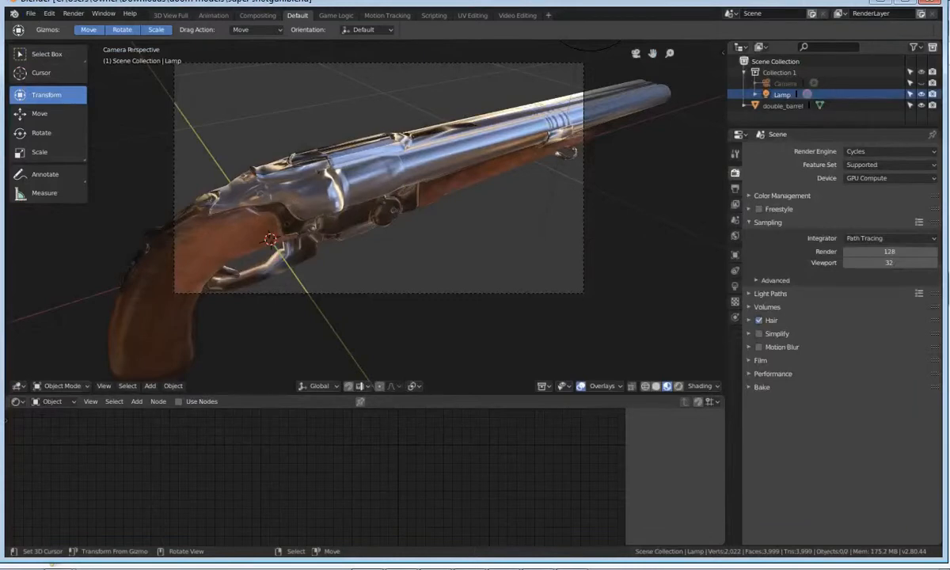
# Step: Move the view in close around the shotgun's metal barrels
pyautogui.moveTo(396, 238); pyautogui.dragTo(372, 301)
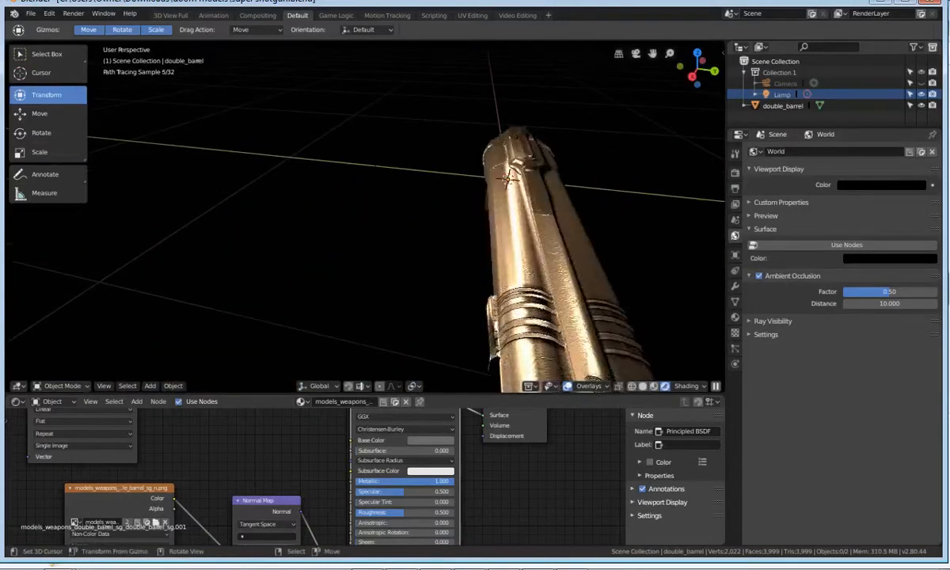
# Step: Adjust the viewport Shading lighting (Scene Lights / Scene World, HDRI) for the rendered shotgun
pyautogui.click(652, 386)
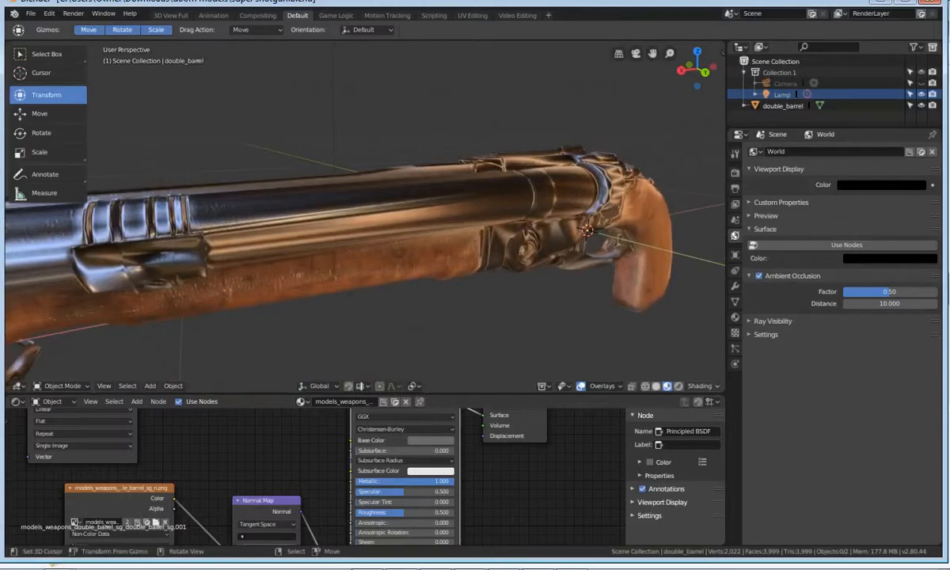
pyautogui.click(700, 387)
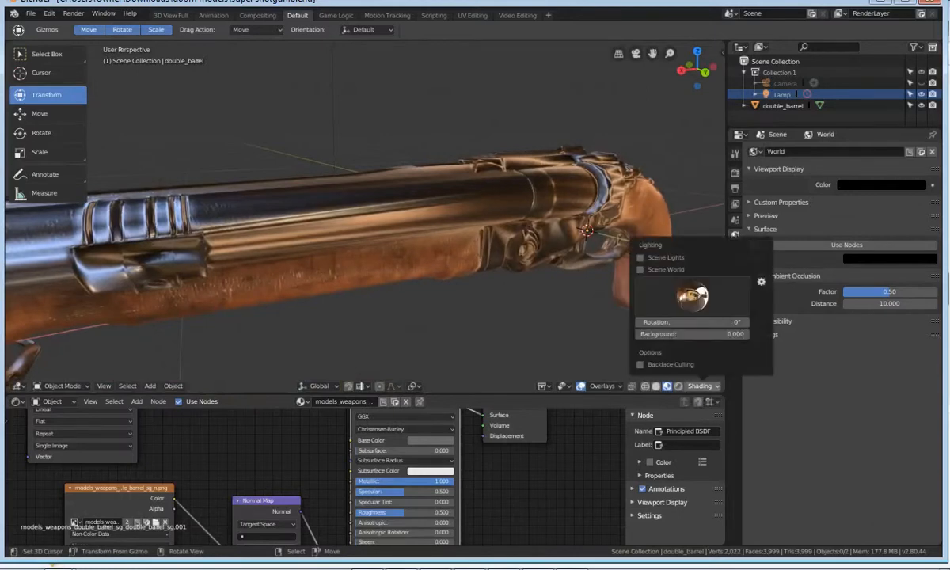
pyautogui.click(692, 298)
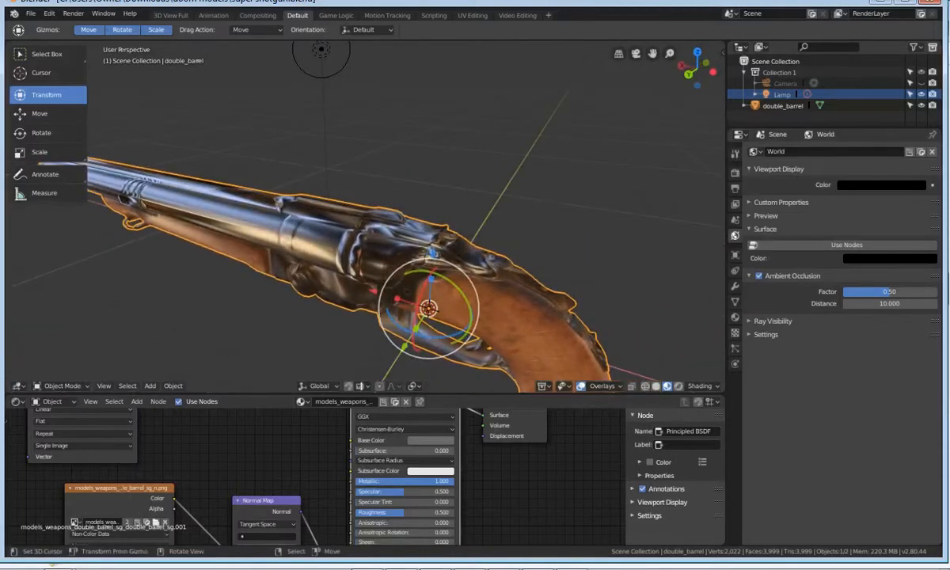
# Step: Frame the full double_barrel shotgun side-on, then switch to the cybermancubus scene
pyautogui.moveTo(396, 317); pyautogui.dragTo(412, 237)
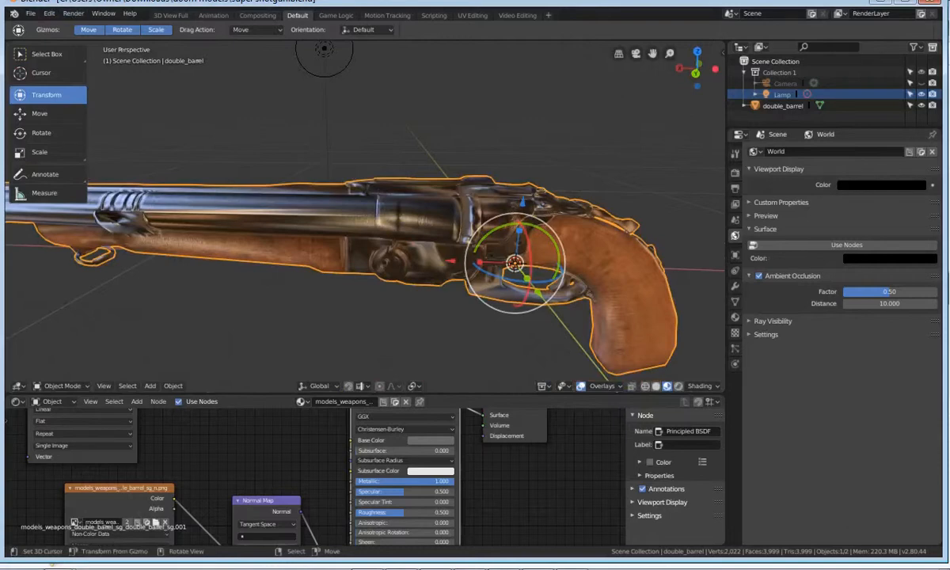
pyautogui.click(31, 12)
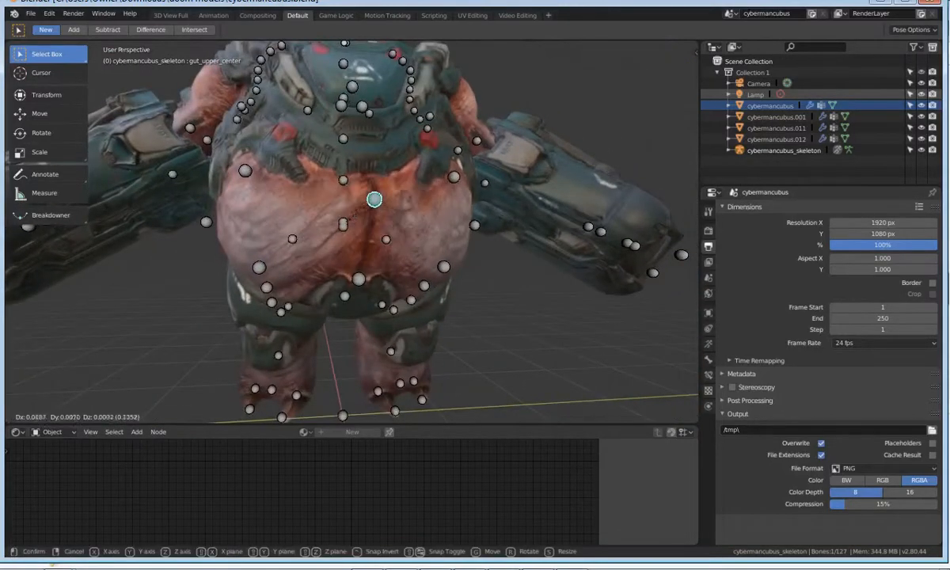
# Step: Shift the cybermancubus gut_upper_center bone slightly and orbit to check the rig
pyautogui.moveTo(374, 200); pyautogui.dragTo(343, 134)
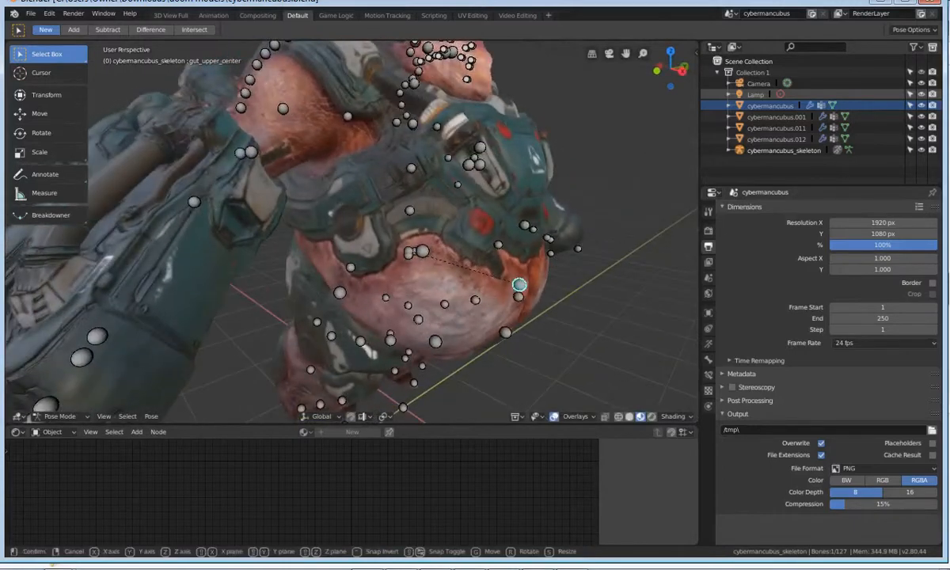
pyautogui.moveTo(518, 284); pyautogui.dragTo(472, 272)
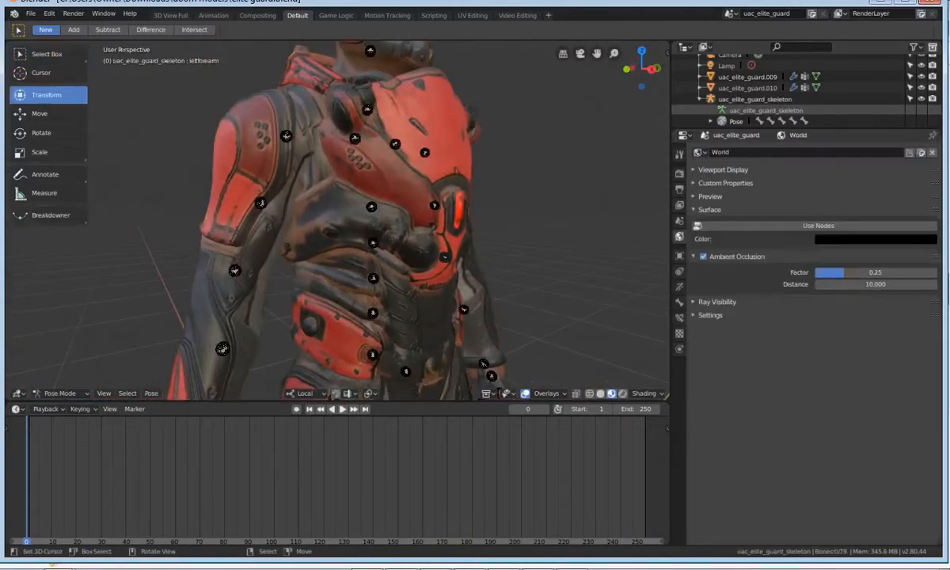
# Step: Select the uac_elite_guard skeleton in the Outliner
pyautogui.click(285, 136)
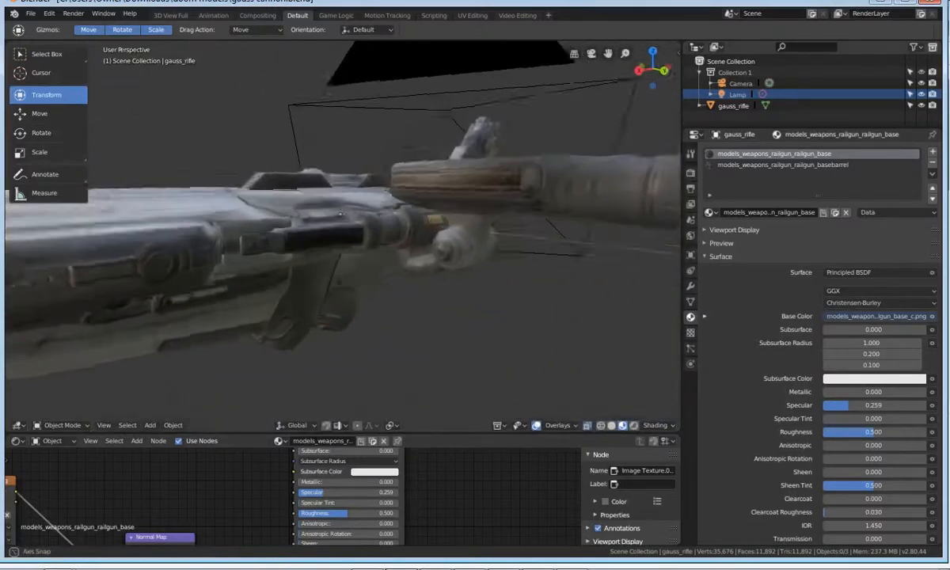
# Step: Orbit along the gauss rifle's textured body and view its vent panel from above
pyautogui.moveTo(396, 238); pyautogui.dragTo(340, 214)
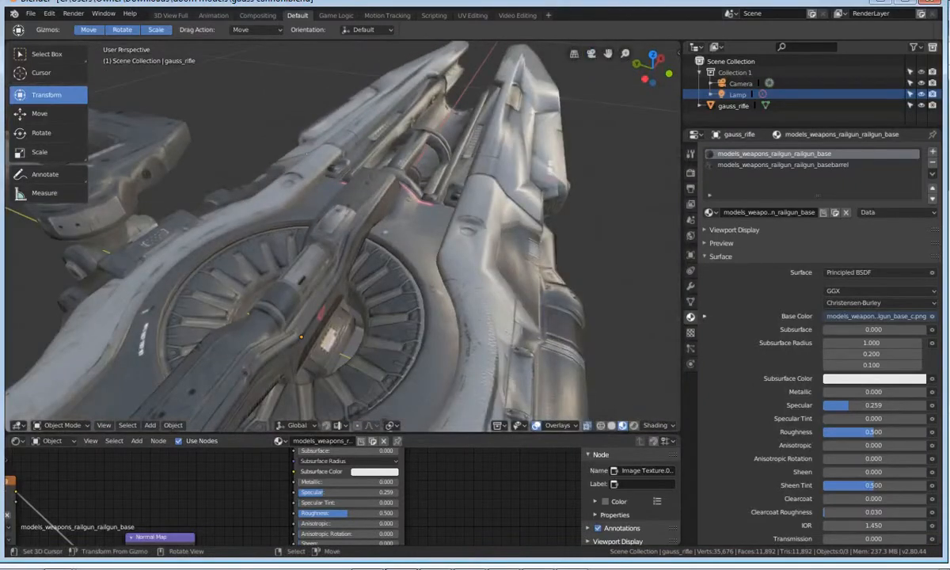
pyautogui.moveTo(317, 238); pyautogui.dragTo(332, 158)
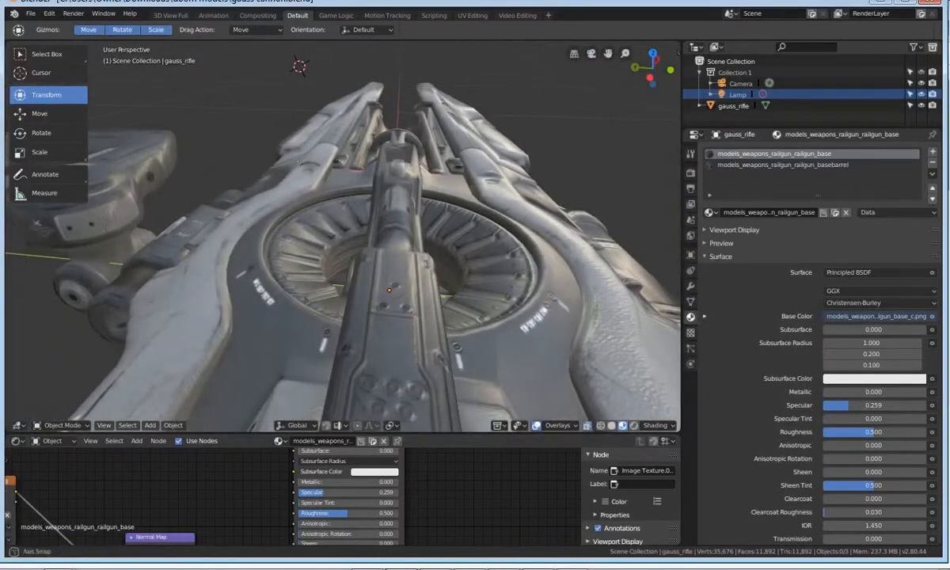